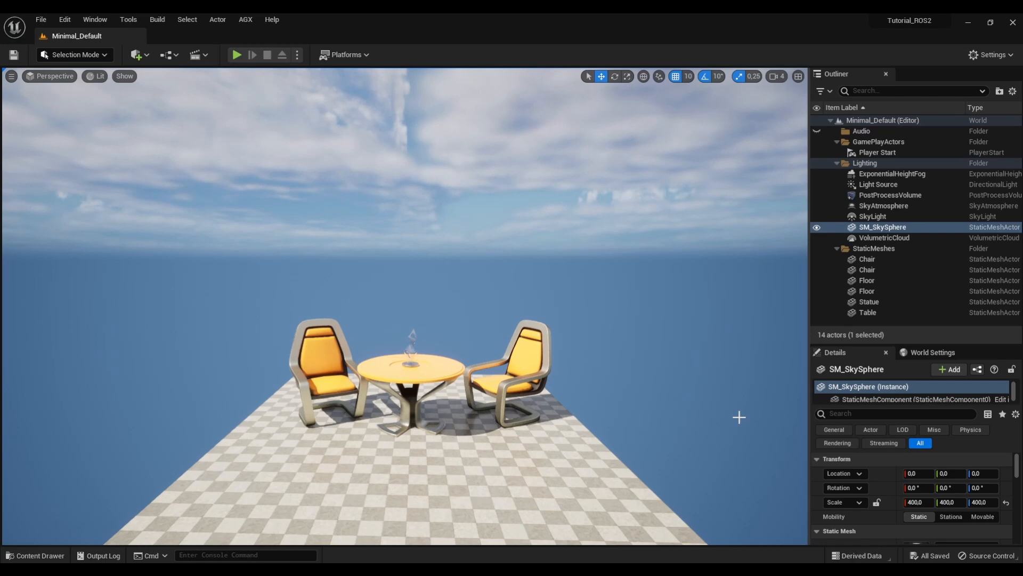
Step: Create a new Blueprint Class in the Content folder and start naming it 'BP_RO'
{"action": "left_click", "coordinate": [41, 555]}
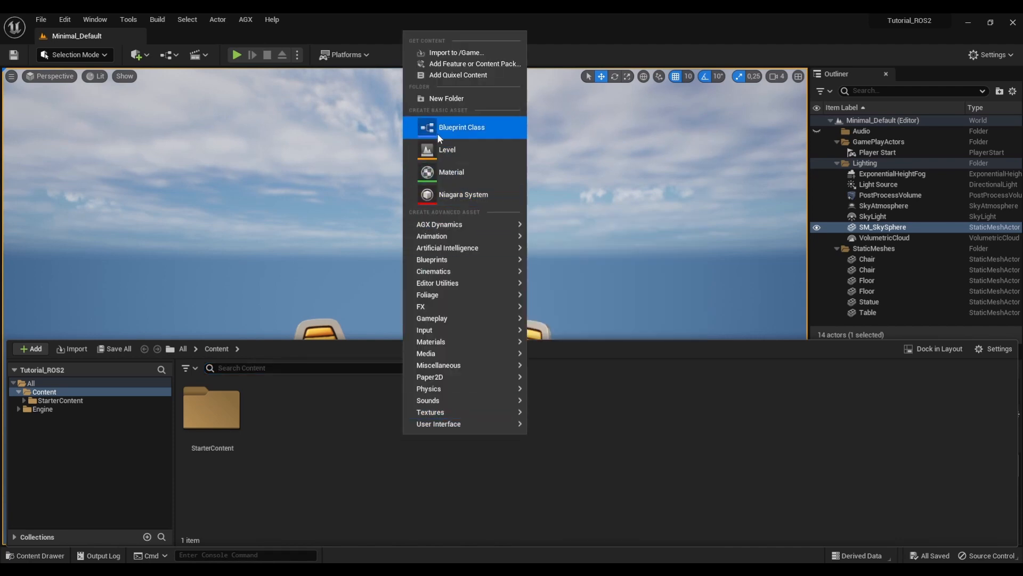
{"action": "left_click", "coordinate": [461, 127]}
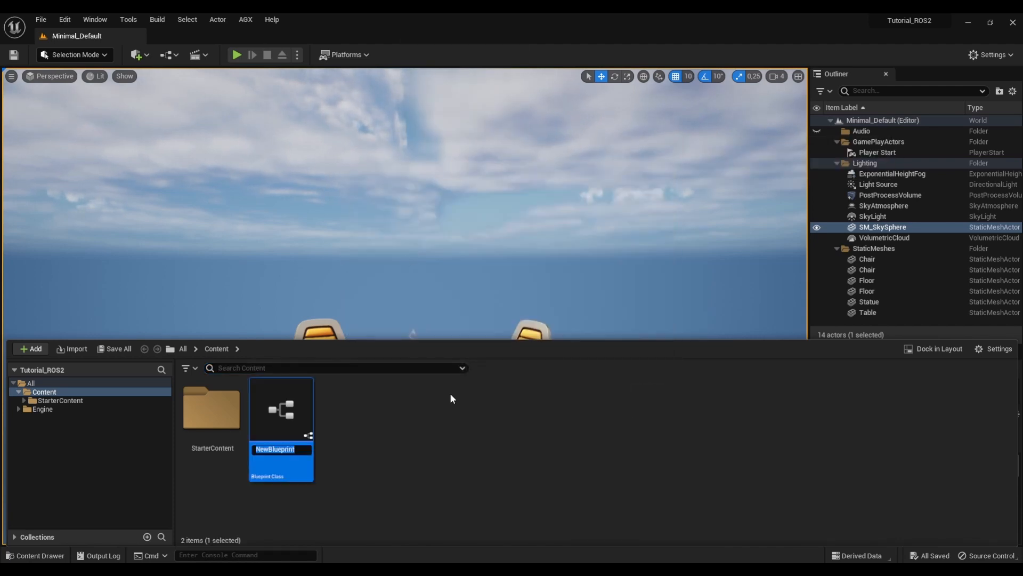
{"action": "type", "text": "BP_RO"}
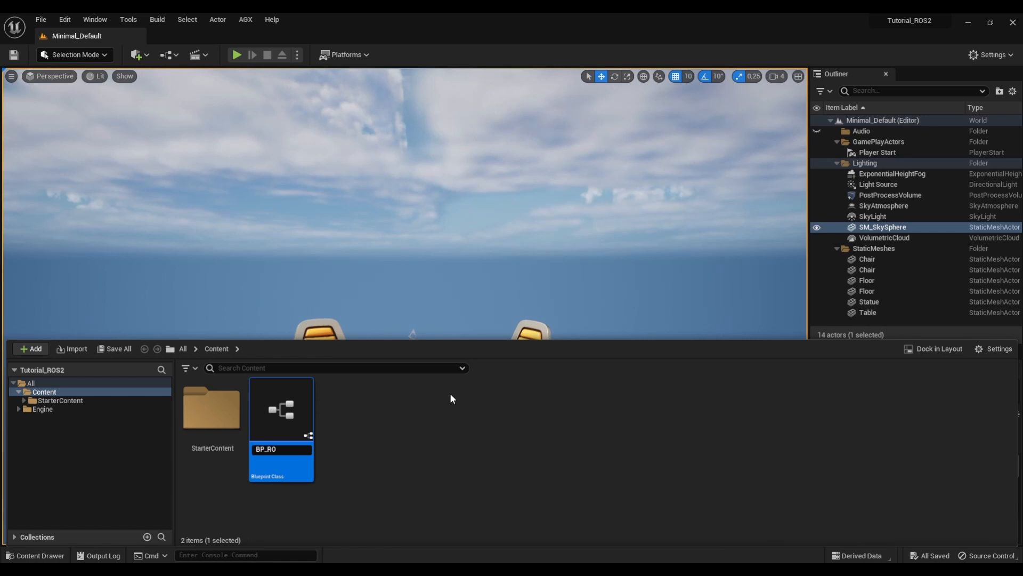
Step: Add an AGX Rigid Body to BP_ROS2 holding an AGX Box Shape offset to Location X -100
{"action": "double_click", "coordinate": [281, 407]}
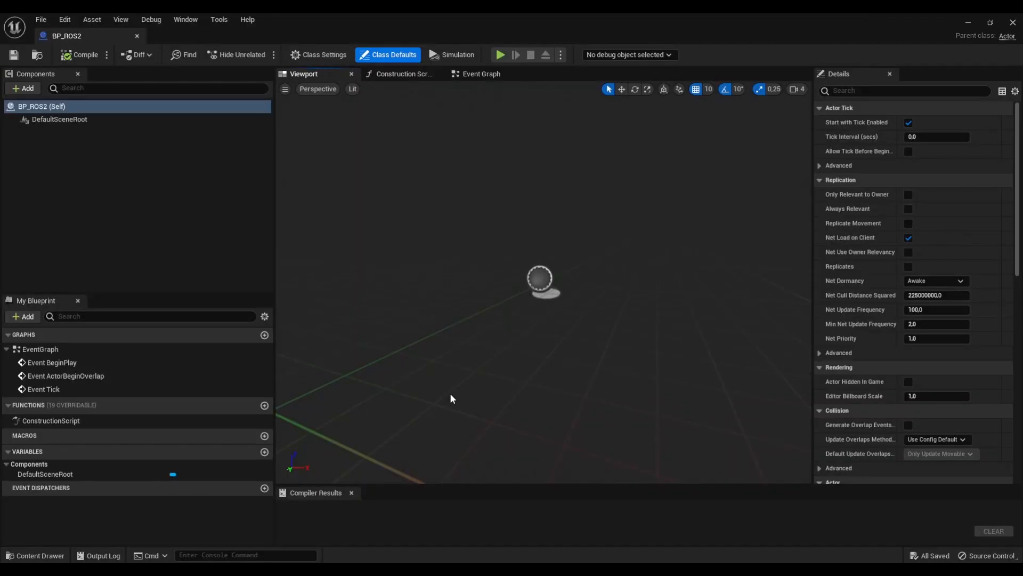
{"action": "mouse_move", "coordinate": [208, 174]}
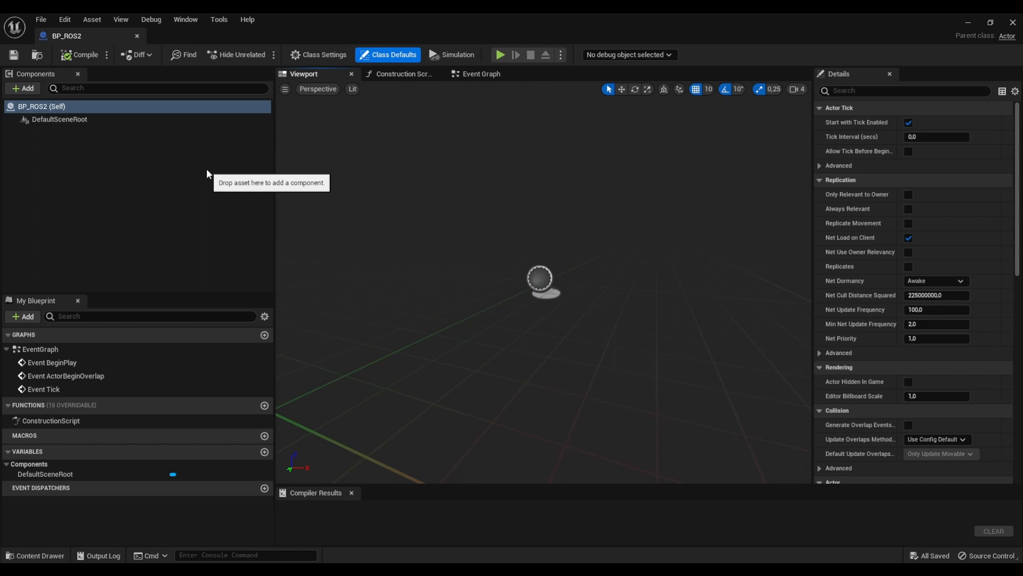
{"action": "left_click", "coordinate": [23, 87]}
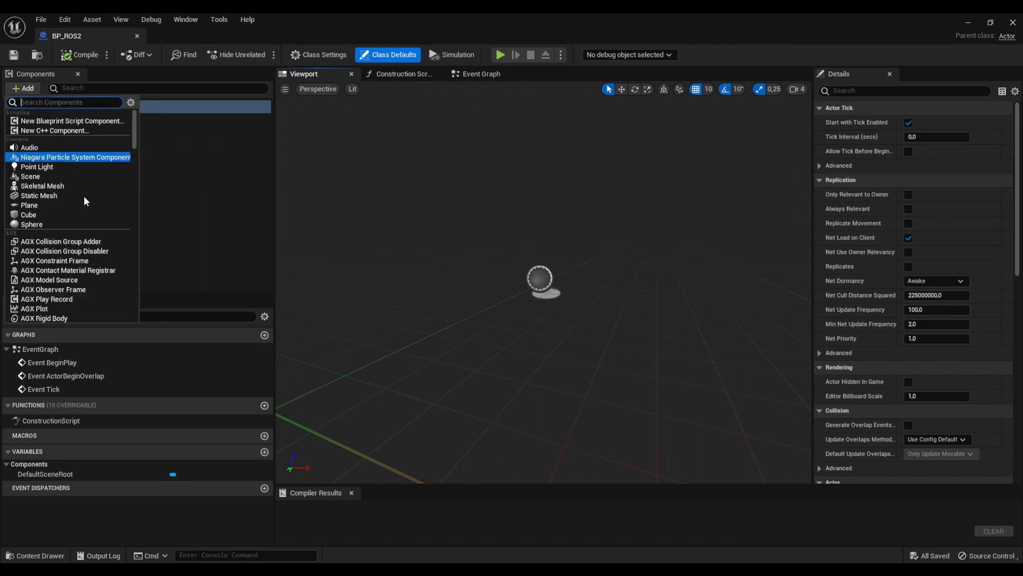
{"action": "type", "text": "rigi"}
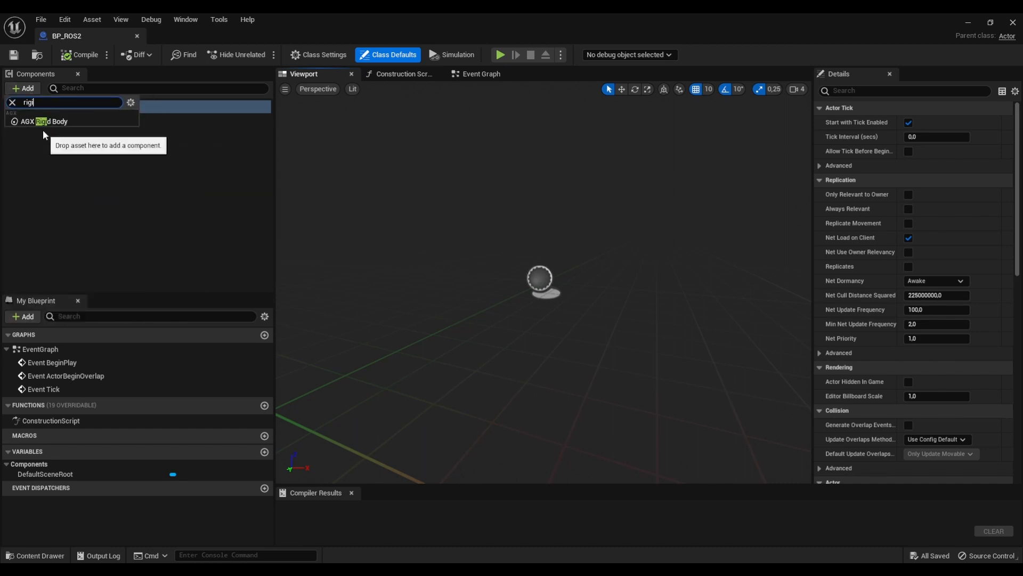
{"action": "left_click", "coordinate": [40, 121]}
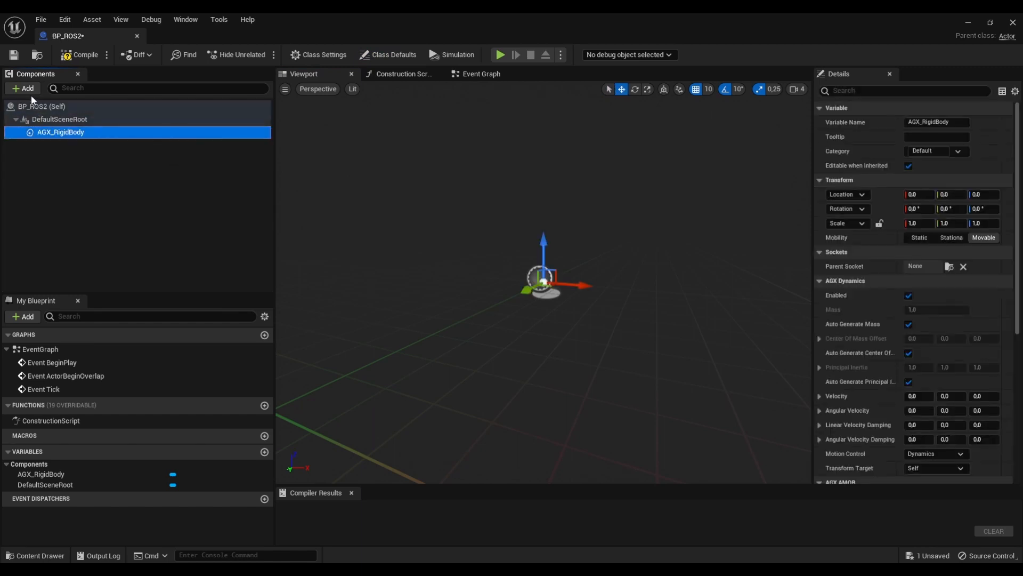
{"action": "left_click", "coordinate": [24, 87]}
{"action": "type", "text": "box"}
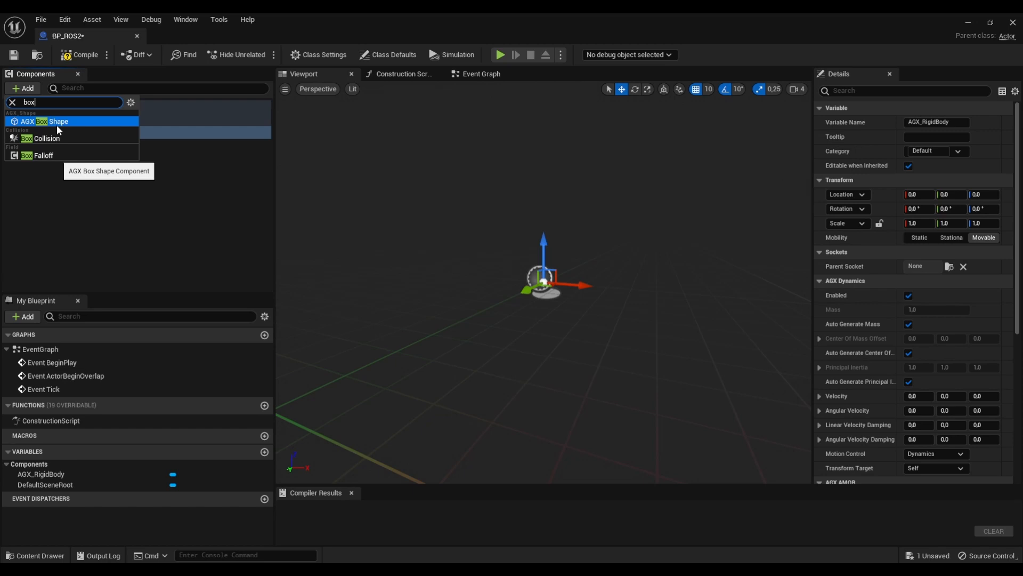
{"action": "left_click", "coordinate": [54, 121]}
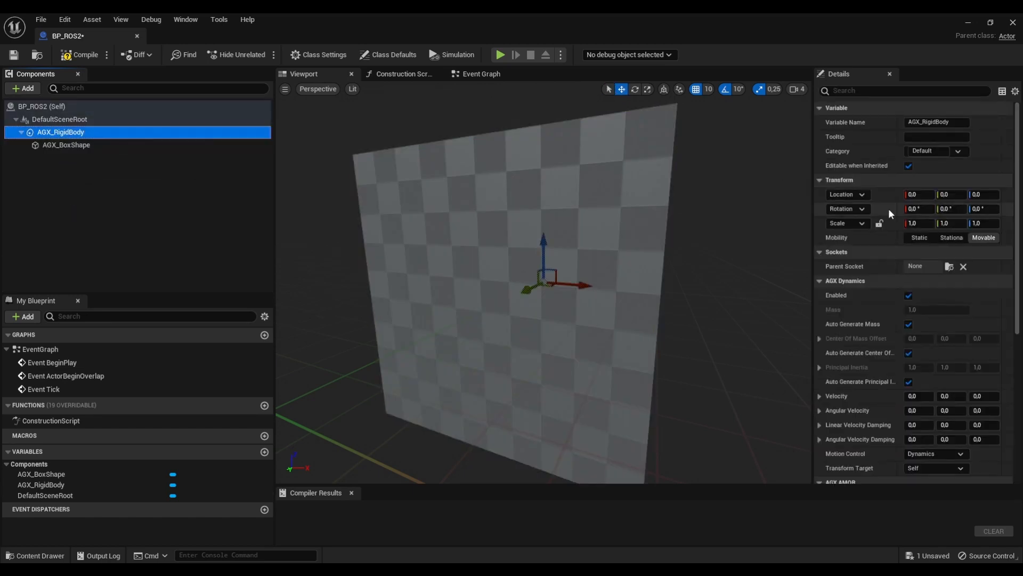
{"action": "type", "text": "-100"}
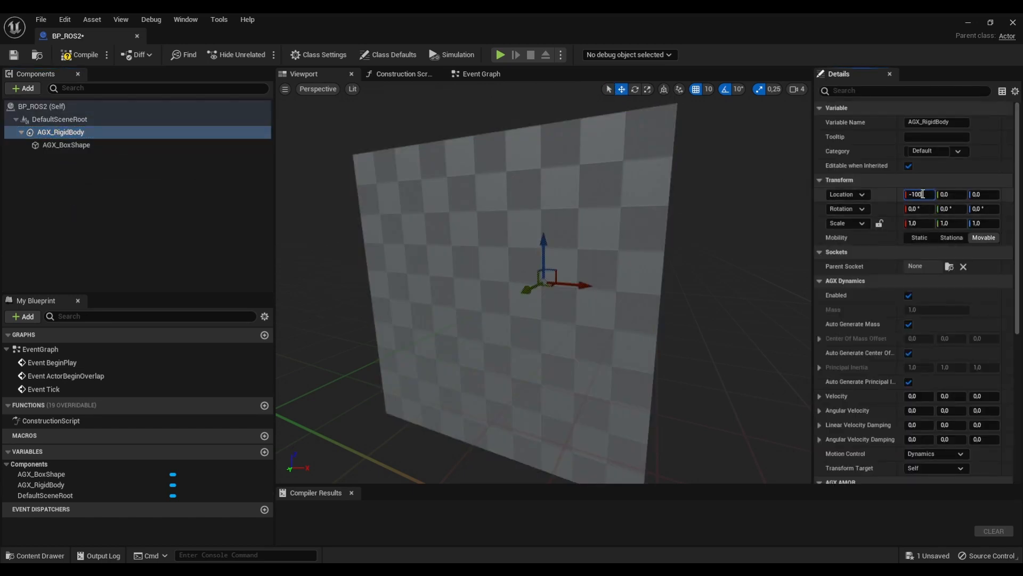
Step: Add an AGX Hinge Constraint under the scene root, attached to the rigid body
{"action": "left_click", "coordinate": [59, 119]}
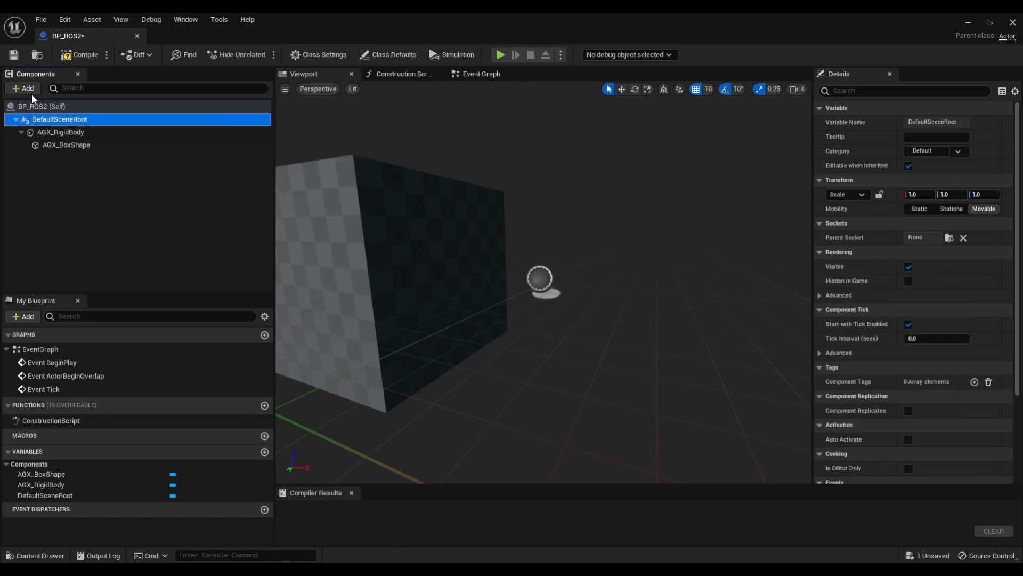
{"action": "type", "text": "hinge"}
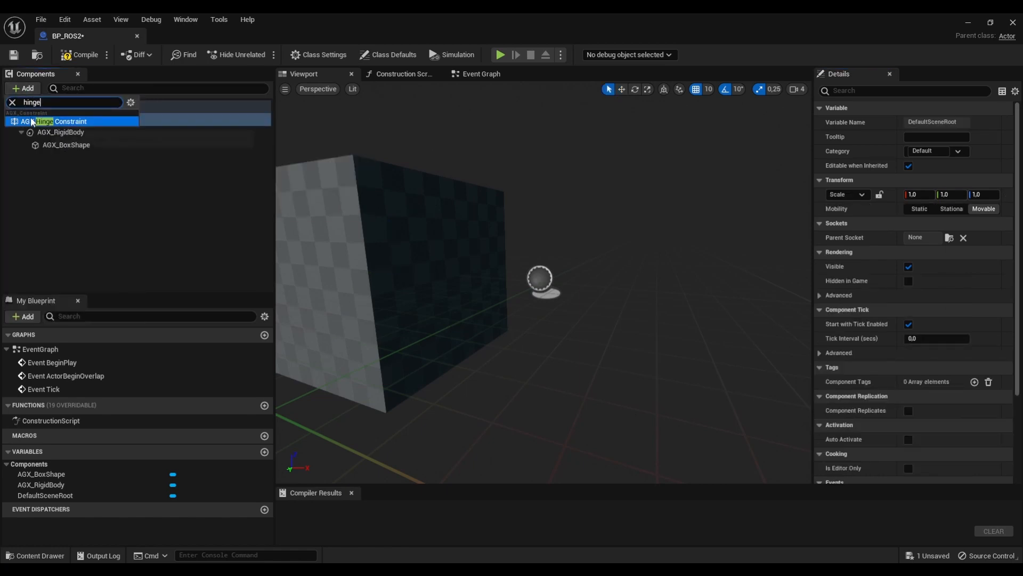
{"action": "left_click", "coordinate": [48, 121]}
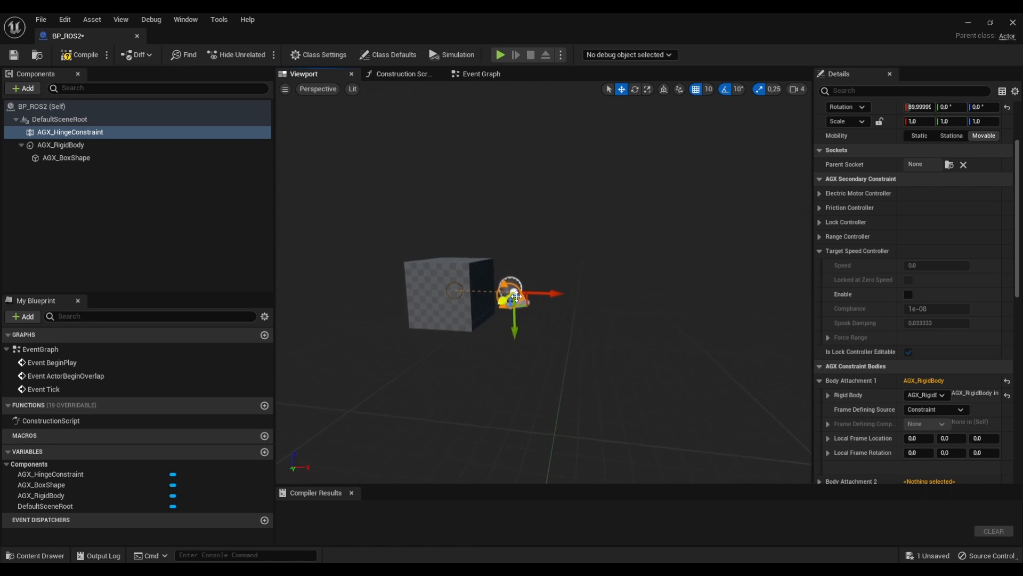
Step: Add a non-colliding AGX Cylinder Shape and assign Element 0 materials to the cylinder and box
{"action": "left_click", "coordinate": [59, 120]}
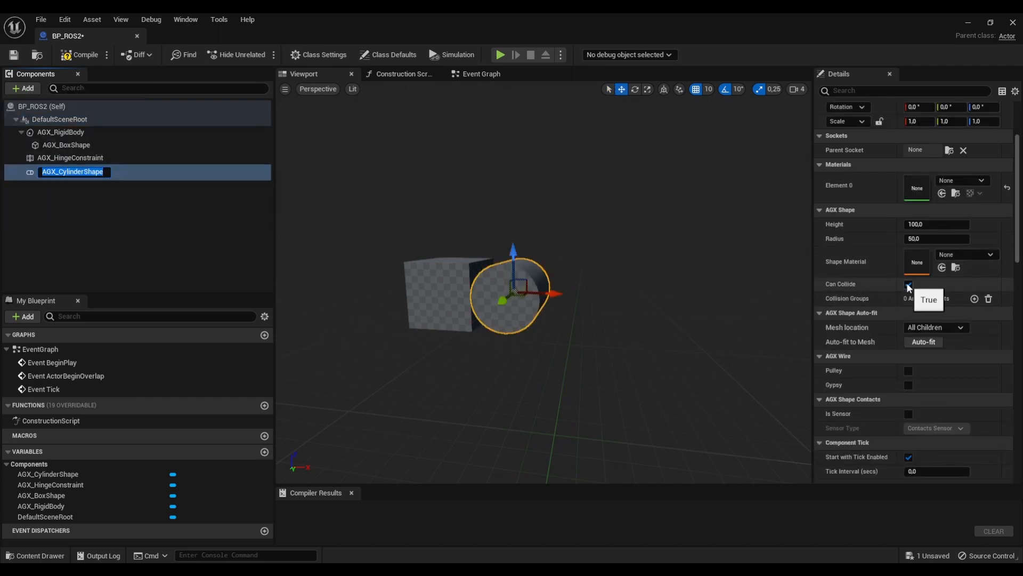
{"action": "left_click", "coordinate": [908, 284]}
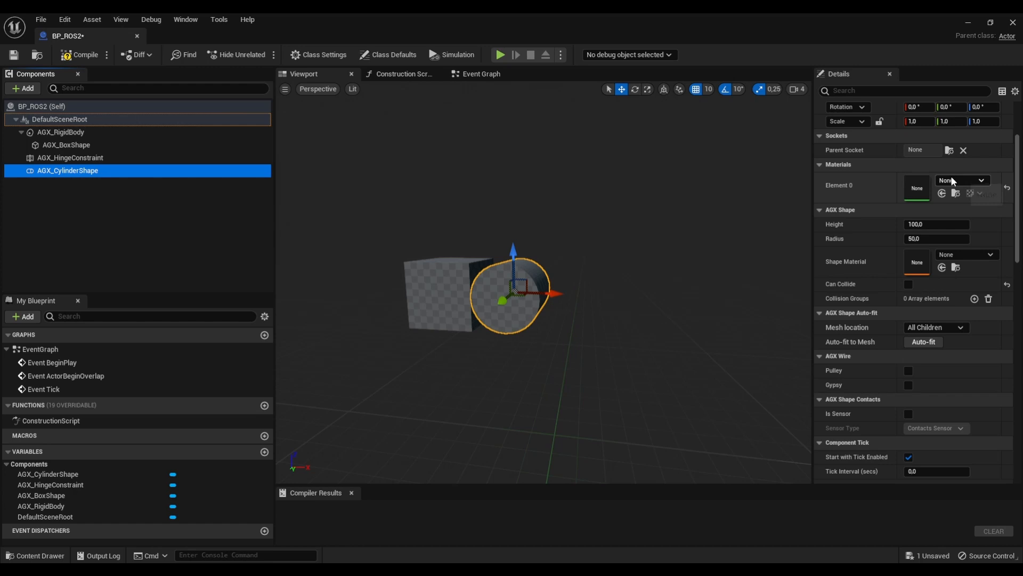
{"action": "left_click", "coordinate": [987, 180]}
{"action": "type", "text": "gre"}
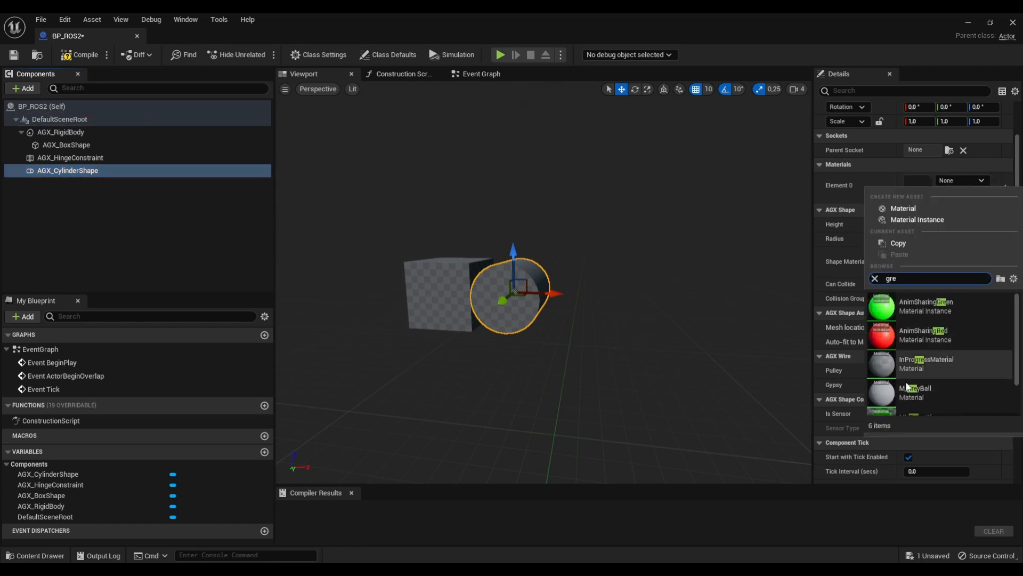
{"action": "left_click", "coordinate": [915, 391]}
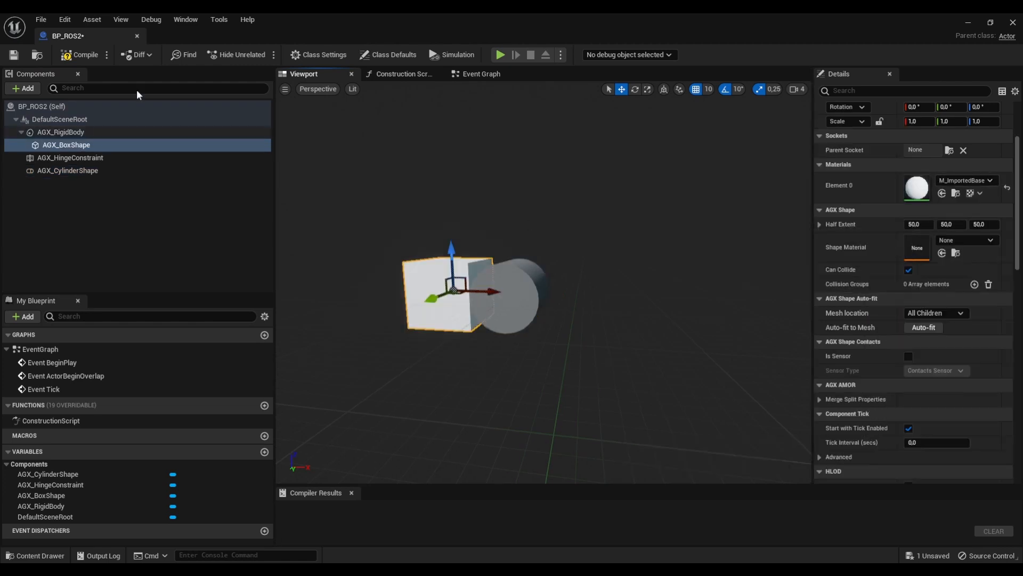
{"action": "left_click", "coordinate": [82, 54]}
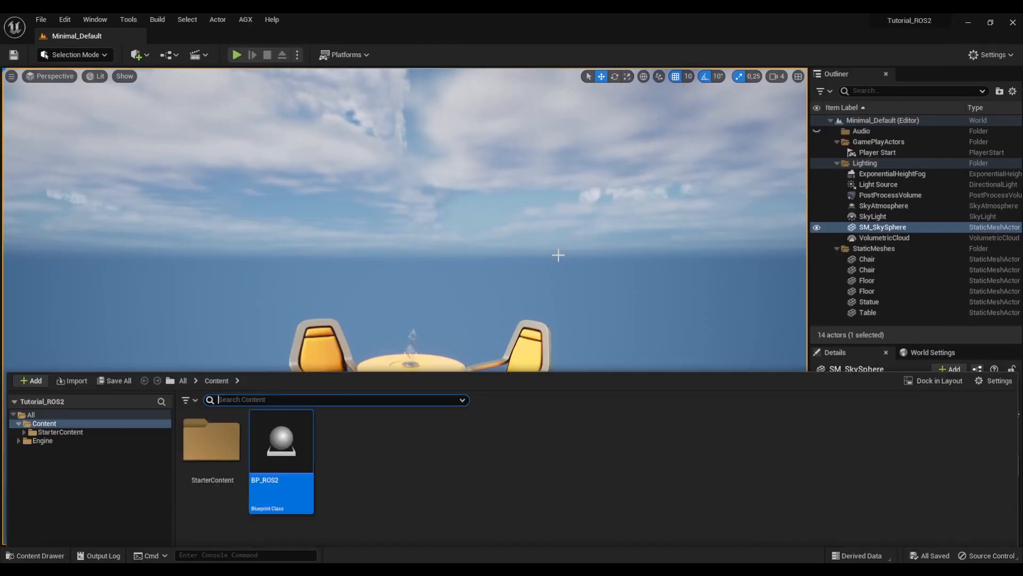
Step: Drop BP_ROS2 above the table rotated -90° on Z and play-test the pendulum swing
{"action": "left_click_drag", "start_coordinate": [281, 440], "coordinate": [378, 281]}
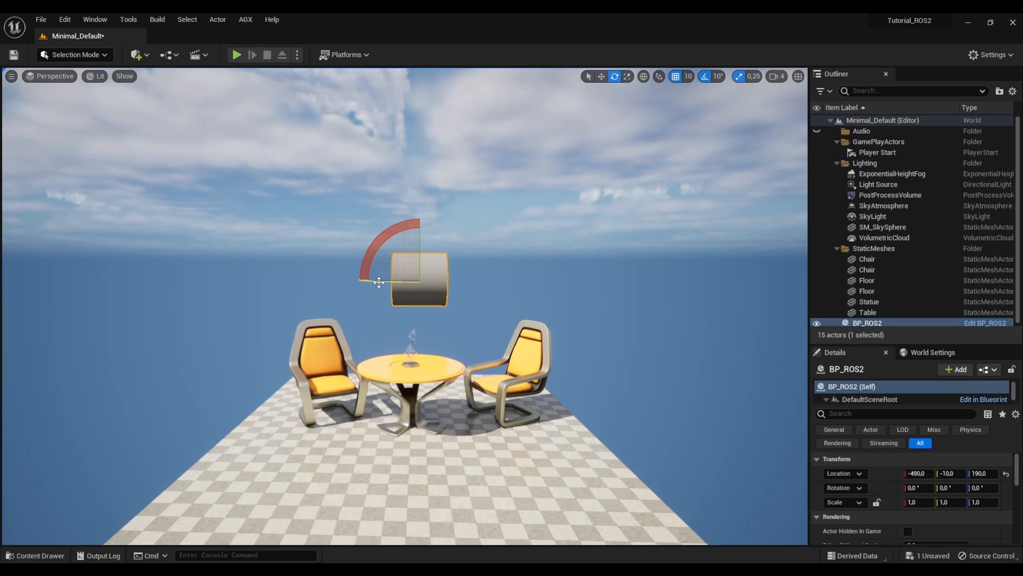
{"action": "left_click_drag", "start_coordinate": [378, 280], "coordinate": [470, 281]}
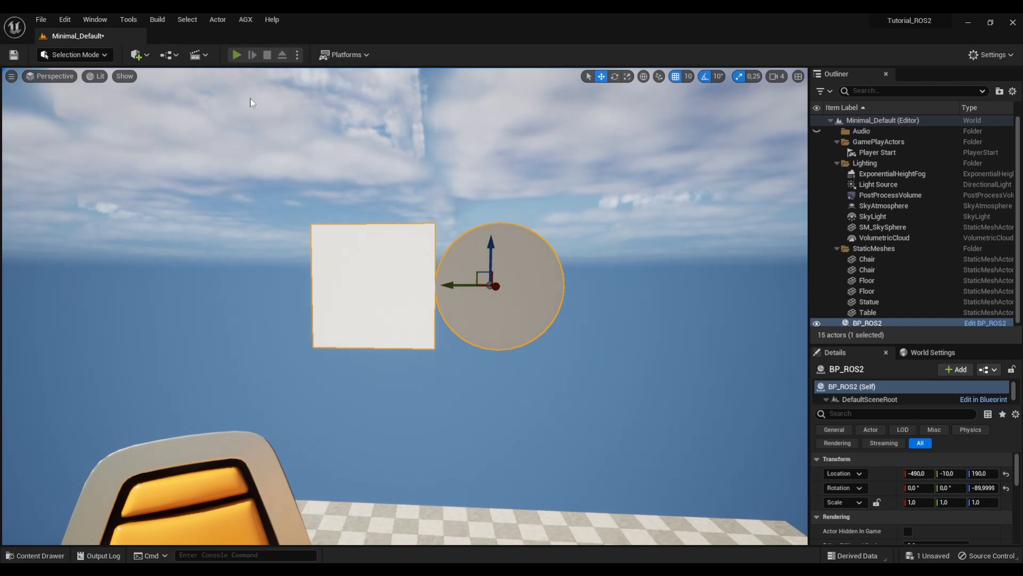
{"action": "left_click", "coordinate": [236, 56]}
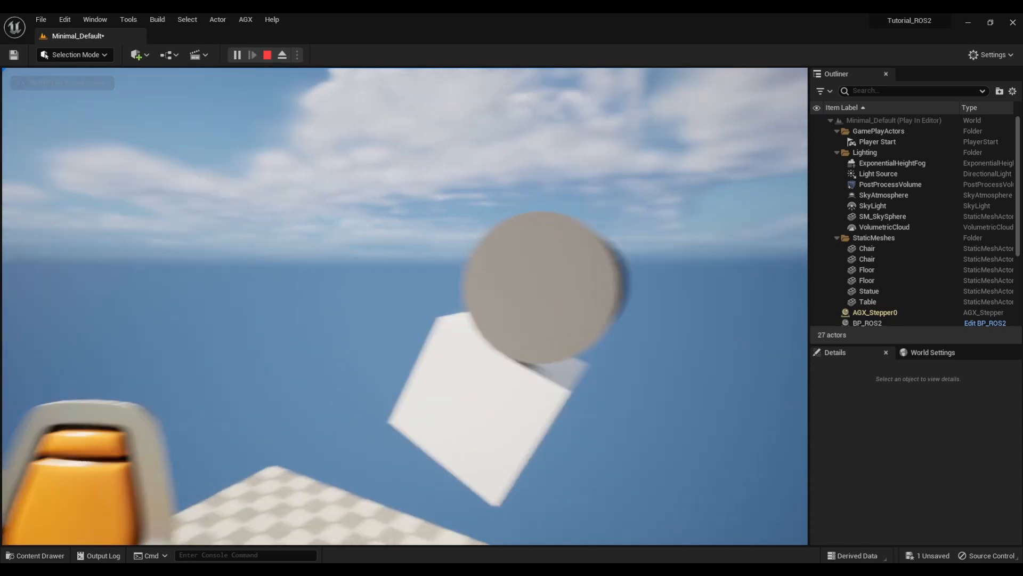
{"action": "left_click", "coordinate": [266, 54]}
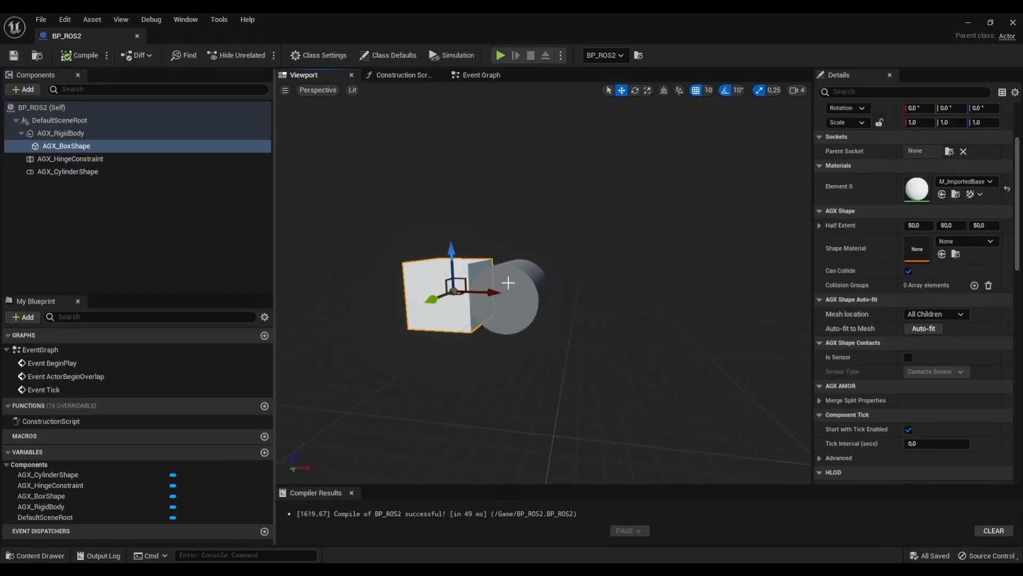
Step: Add an AGX ROS2 Publisher component and place its reference in the Event Graph
{"action": "left_click", "coordinate": [481, 75]}
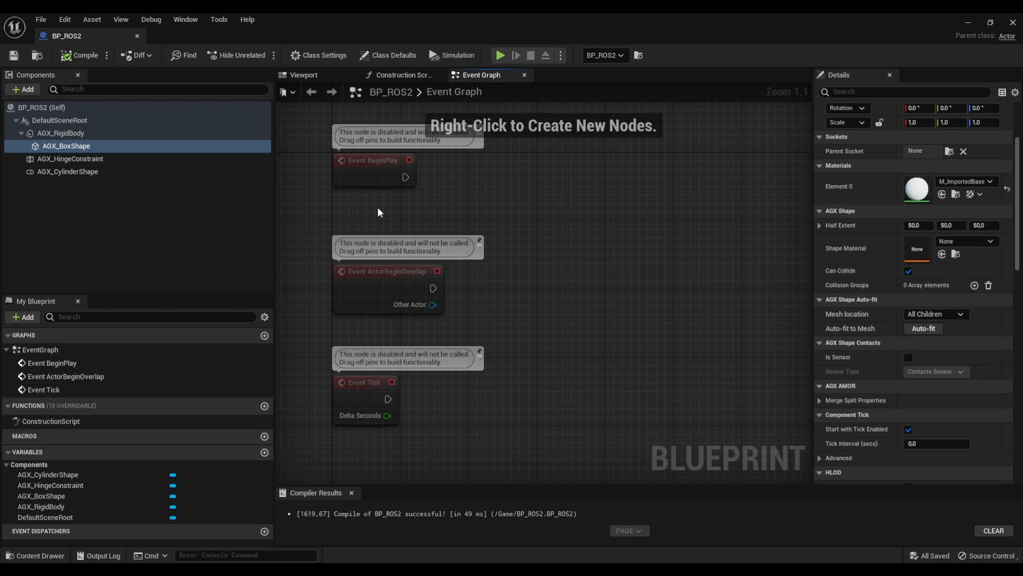
{"action": "left_click", "coordinate": [21, 90]}
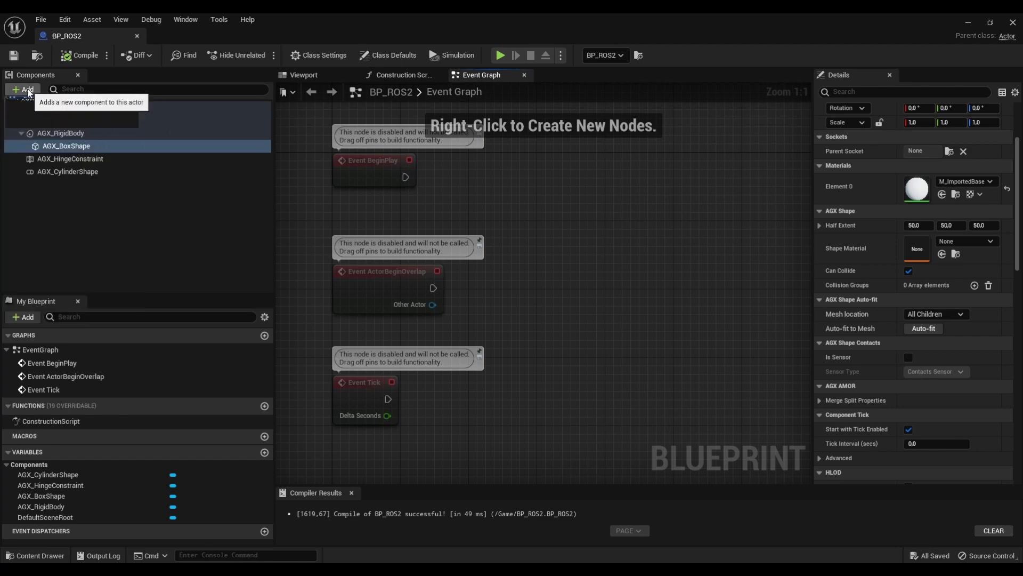
{"action": "type", "text": "publi"}
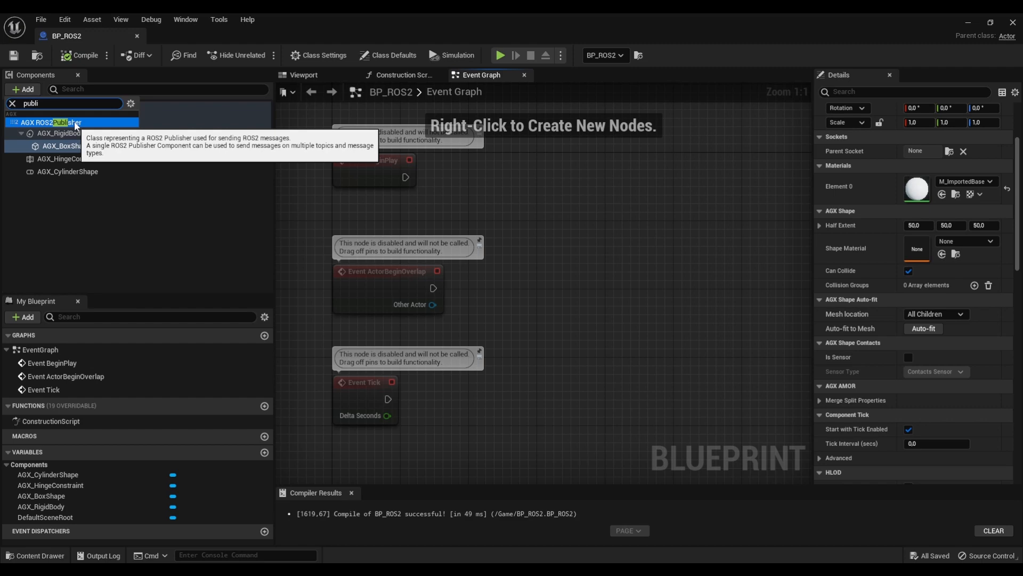
{"action": "left_click", "coordinate": [53, 120]}
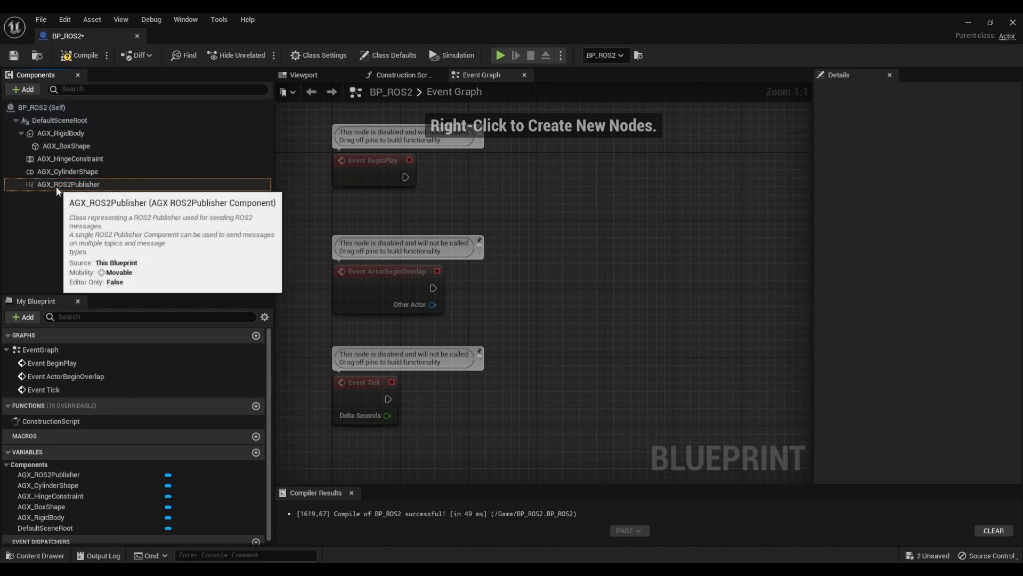
{"action": "left_click", "coordinate": [68, 184]}
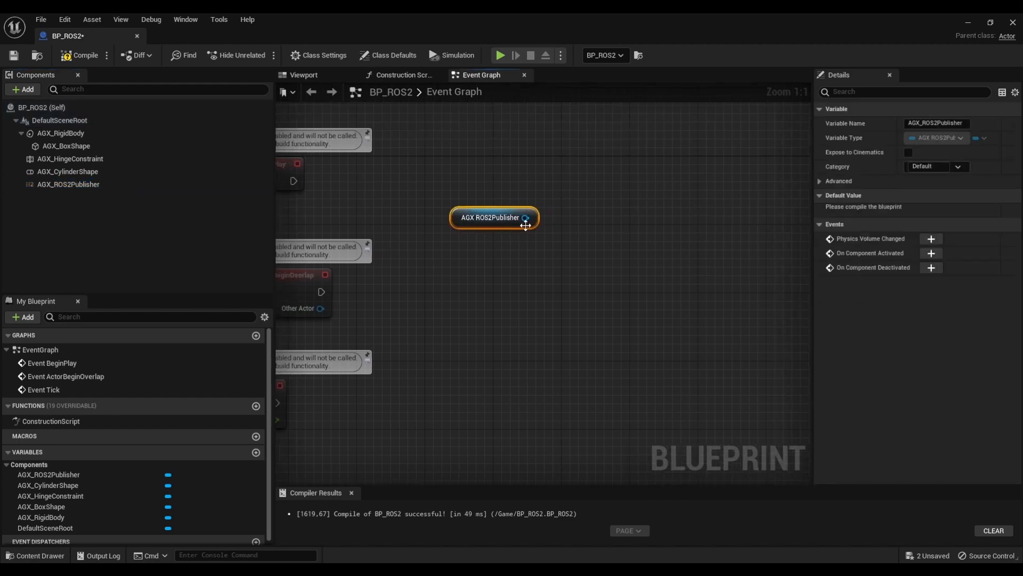
Step: Wire a Send std_msgs::Float64 node on topic 'angle' from the publisher and delete the unused overlap/Tick events
{"action": "left_click_drag", "start_coordinate": [535, 217], "coordinate": [577, 234]}
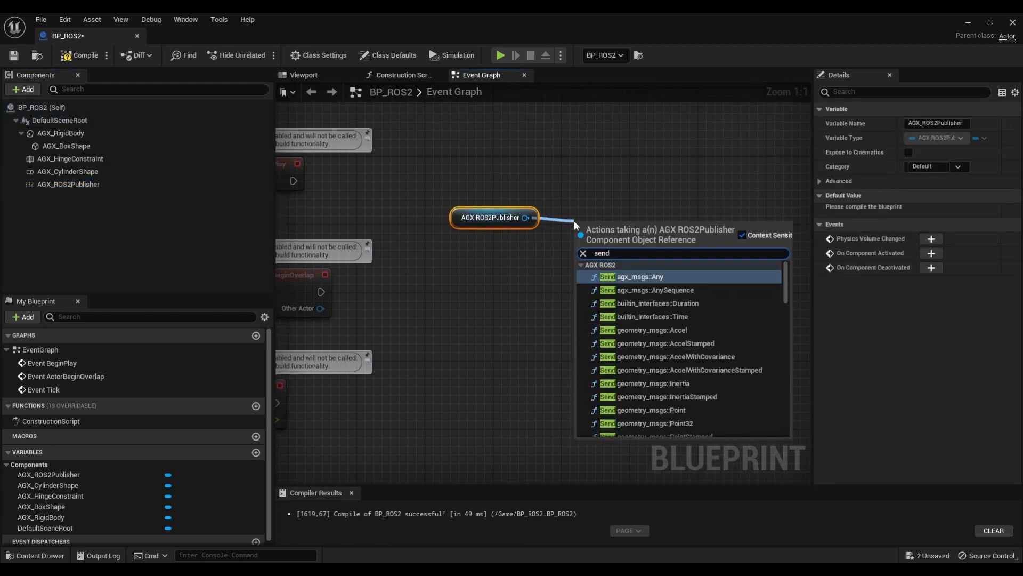
{"action": "scroll", "scroll_direction": "down", "scroll_amount": 3}
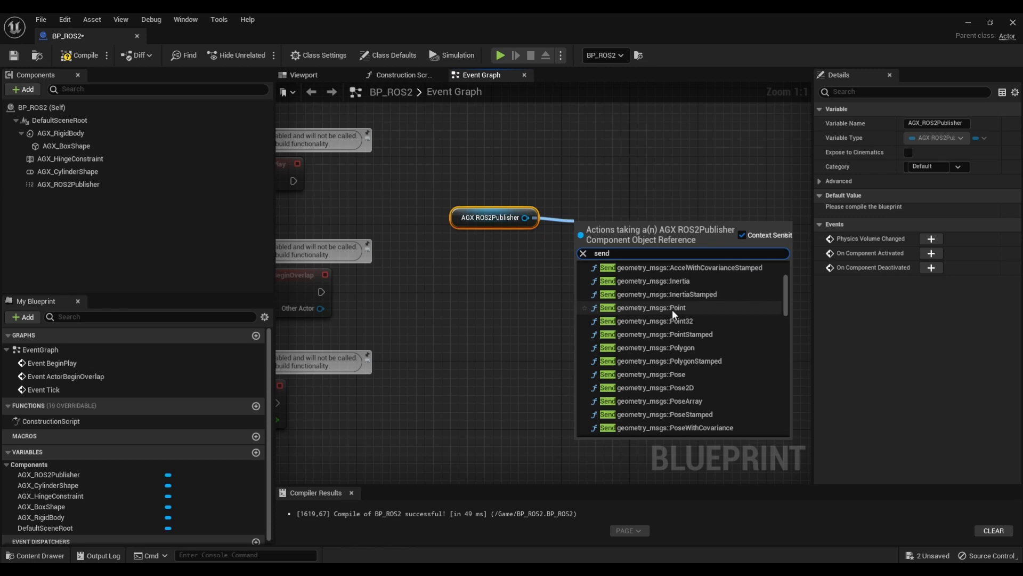
{"action": "scroll", "scroll_direction": "down", "scroll_amount": 3}
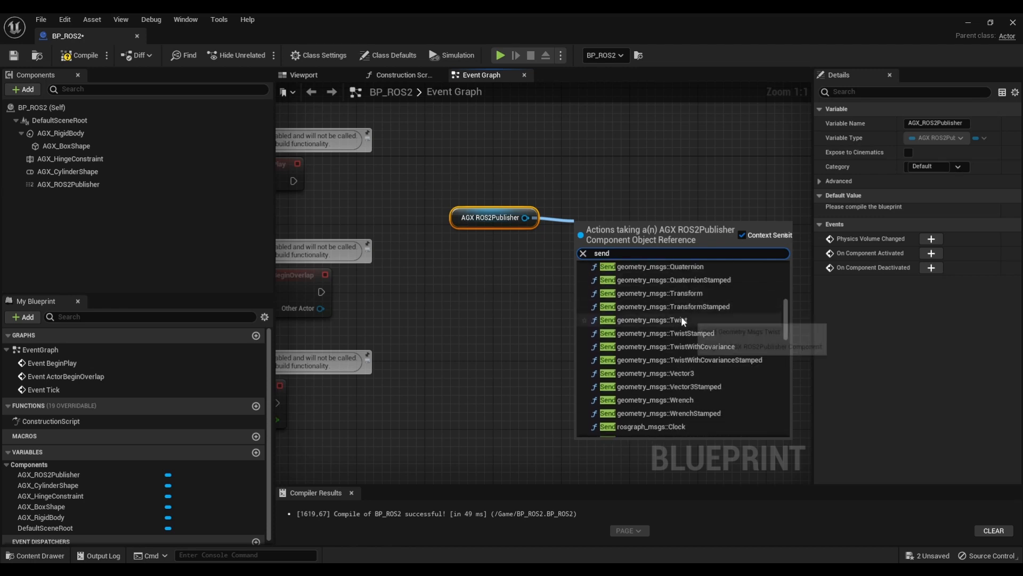
{"action": "mouse_move", "coordinate": [683, 320]}
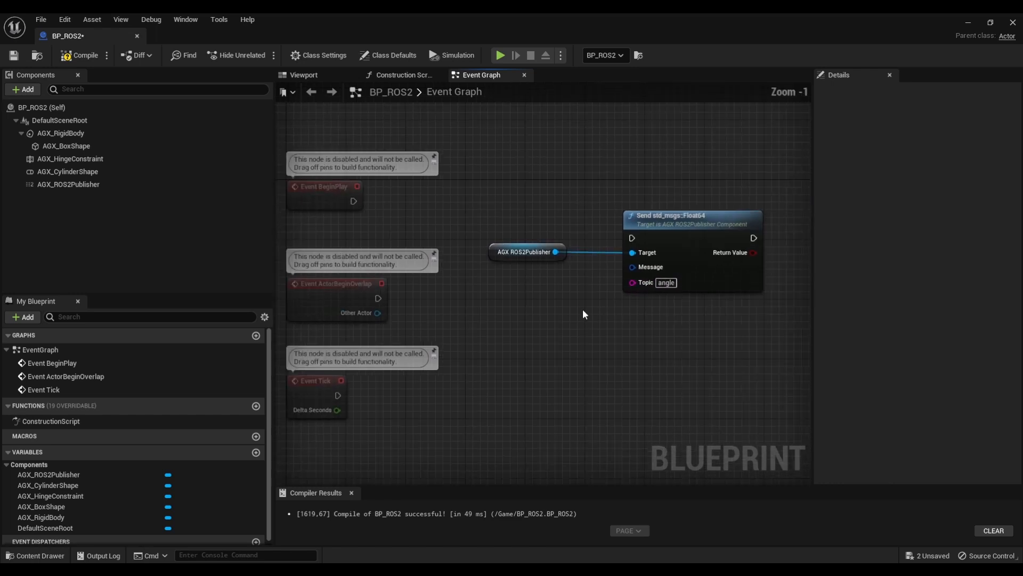
{"action": "mouse_move", "coordinate": [320, 391]}
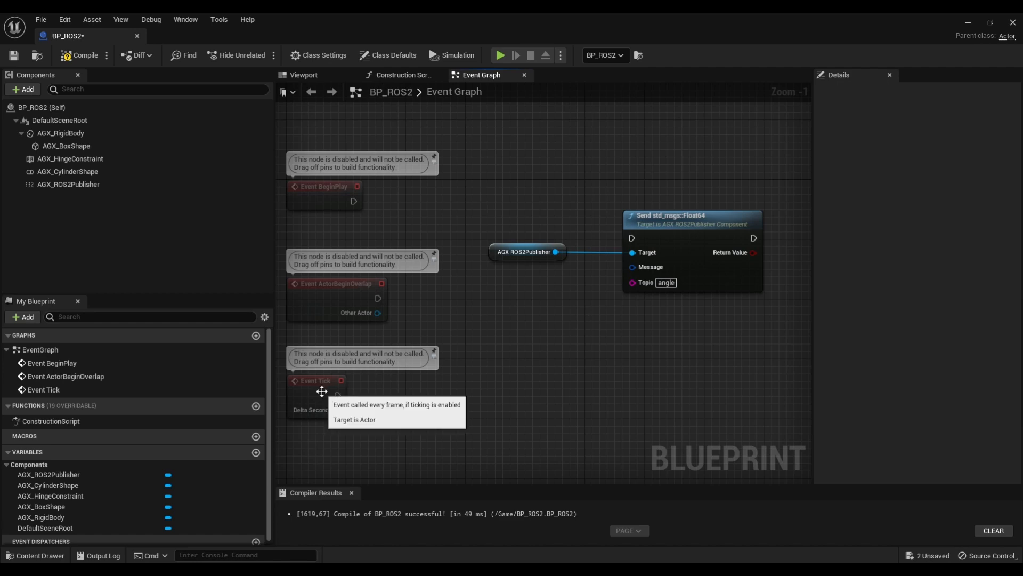
{"action": "left_click_drag", "start_coordinate": [339, 397], "coordinate": [530, 367]}
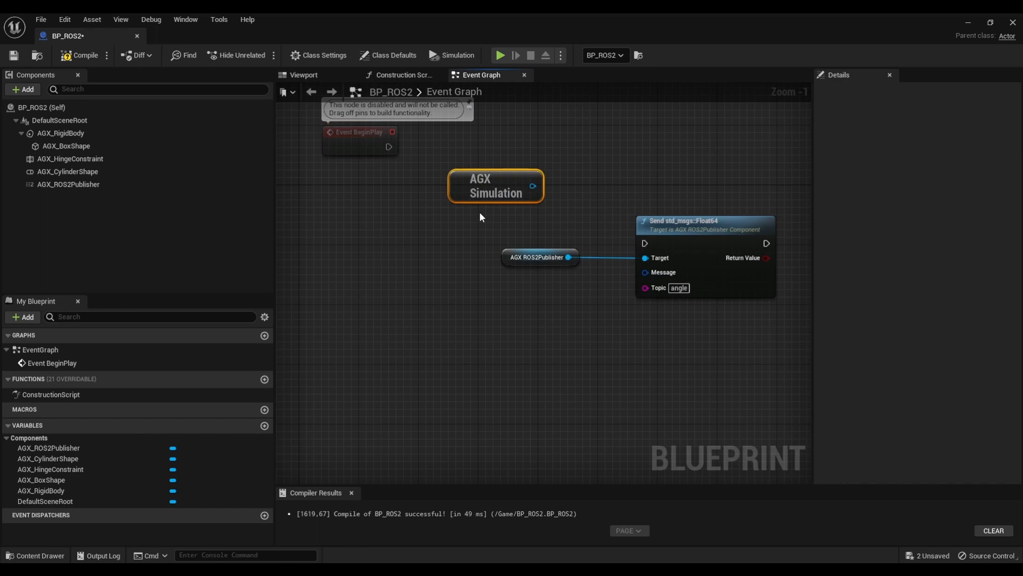
Step: From AGX Simulation, bind a new StepForward custom event to Pre Step Forward on BeginPlay
{"action": "left_click_drag", "start_coordinate": [532, 185], "coordinate": [563, 181]}
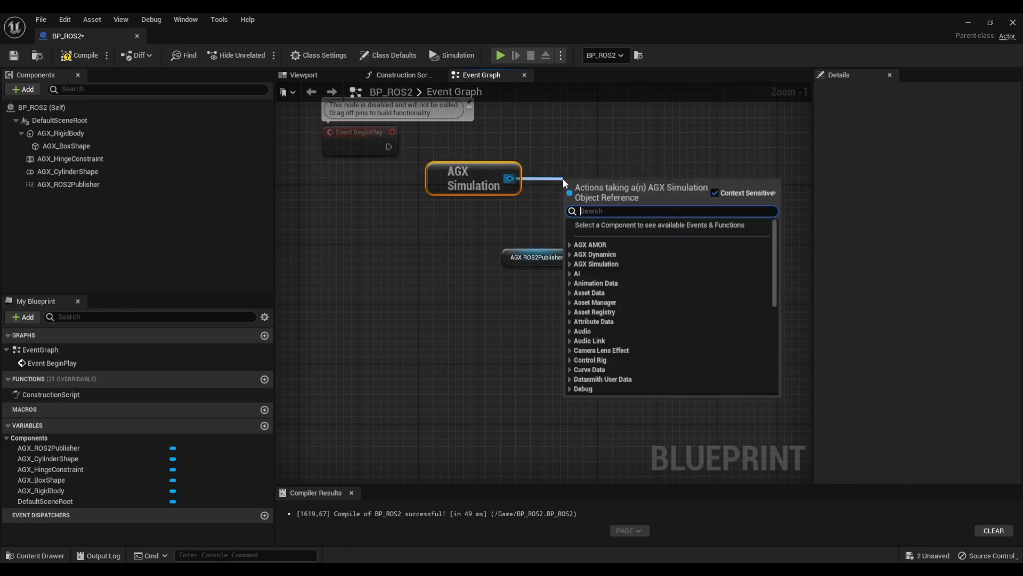
{"action": "type", "text": "preste"}
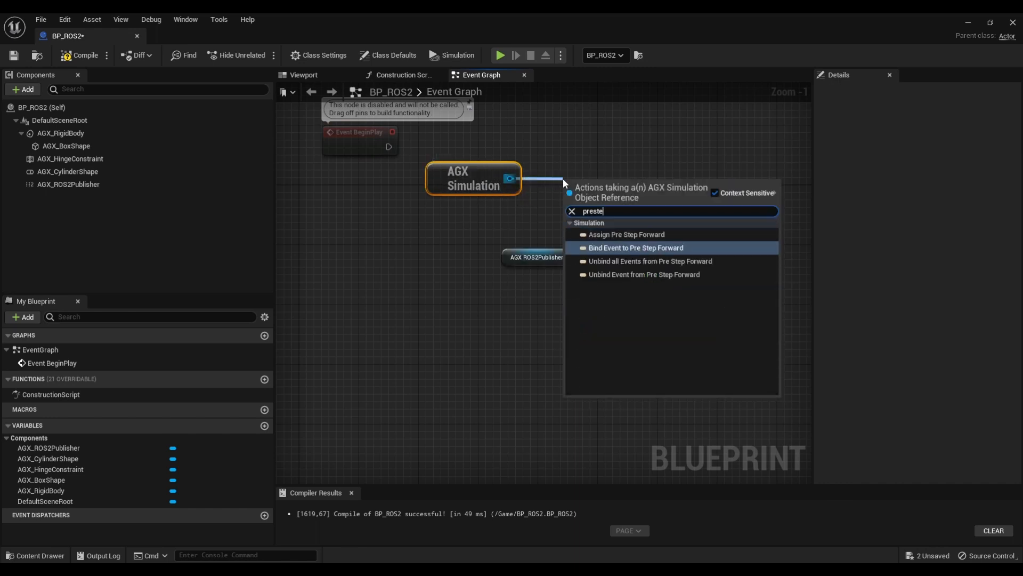
{"action": "left_click", "coordinate": [635, 247]}
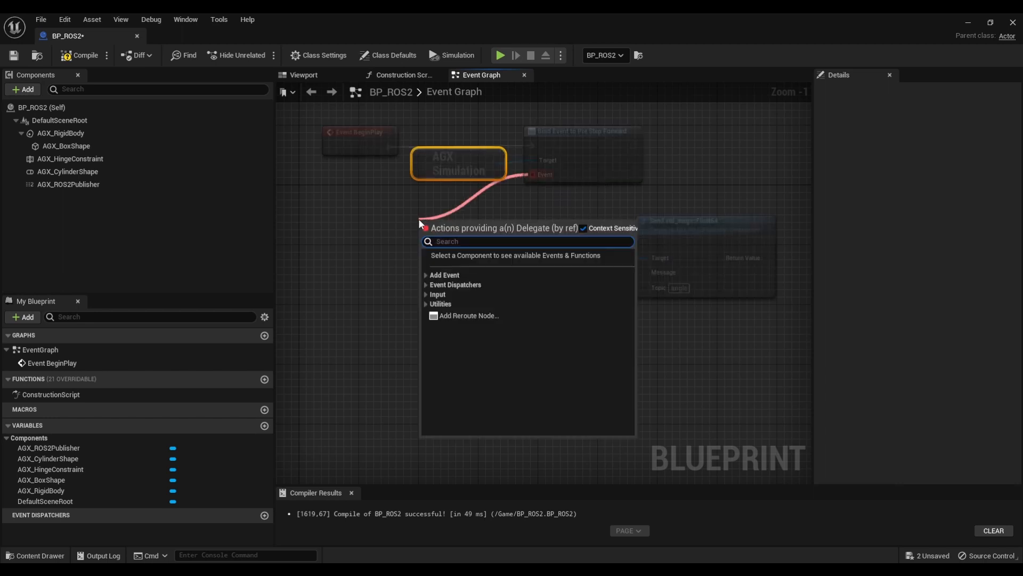
{"action": "type", "text": "add cu"}
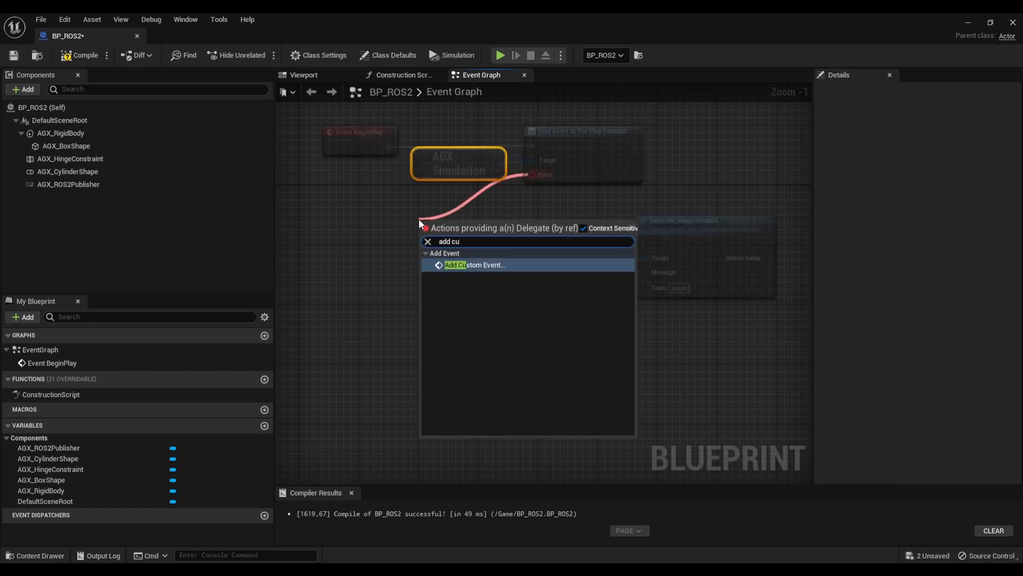
{"action": "left_click", "coordinate": [474, 264]}
{"action": "type", "text": "StepForward"}
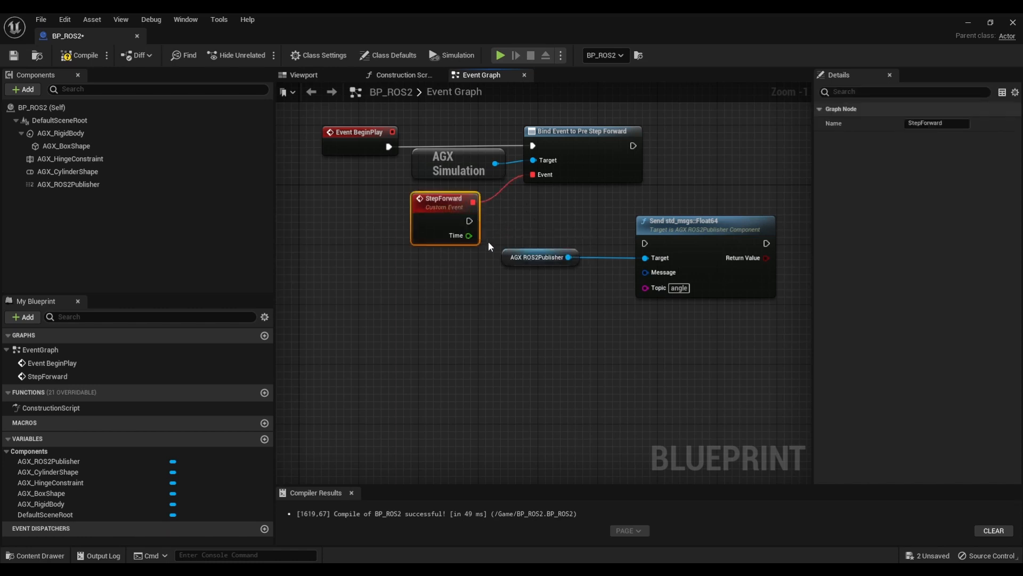
{"action": "mouse_move", "coordinate": [459, 210]}
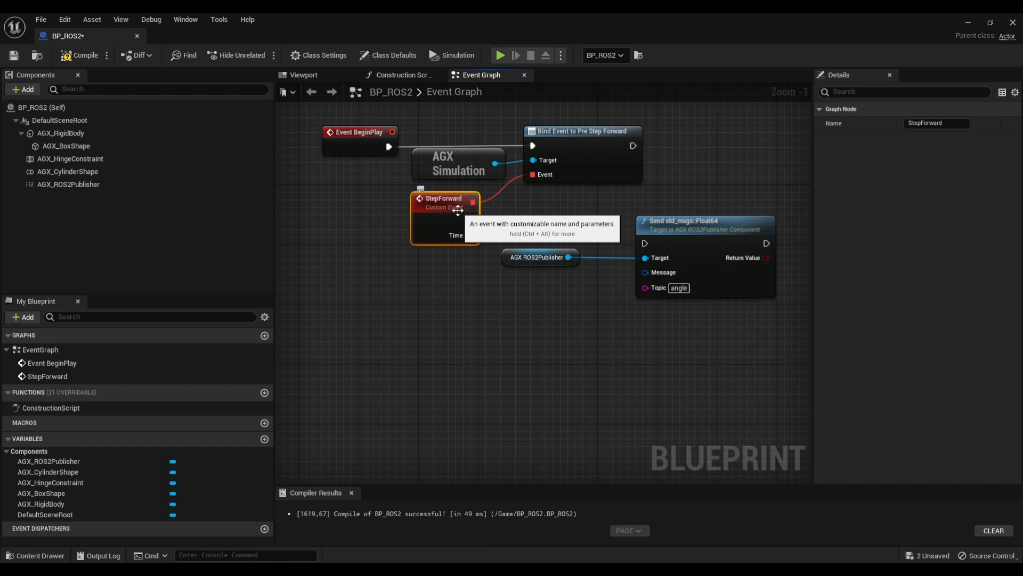
{"action": "mouse_move", "coordinate": [490, 222]}
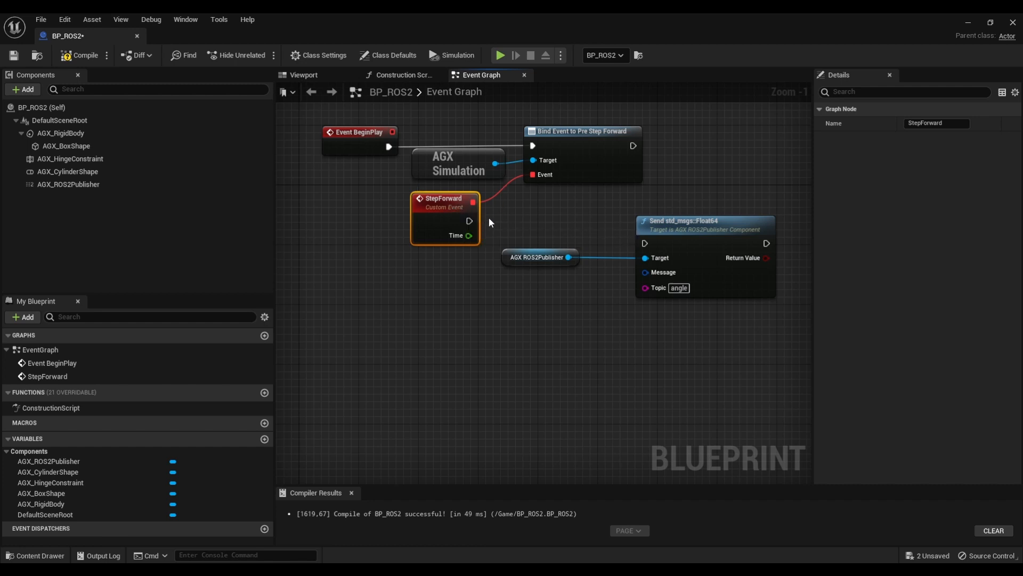
{"action": "mouse_move", "coordinate": [486, 224]}
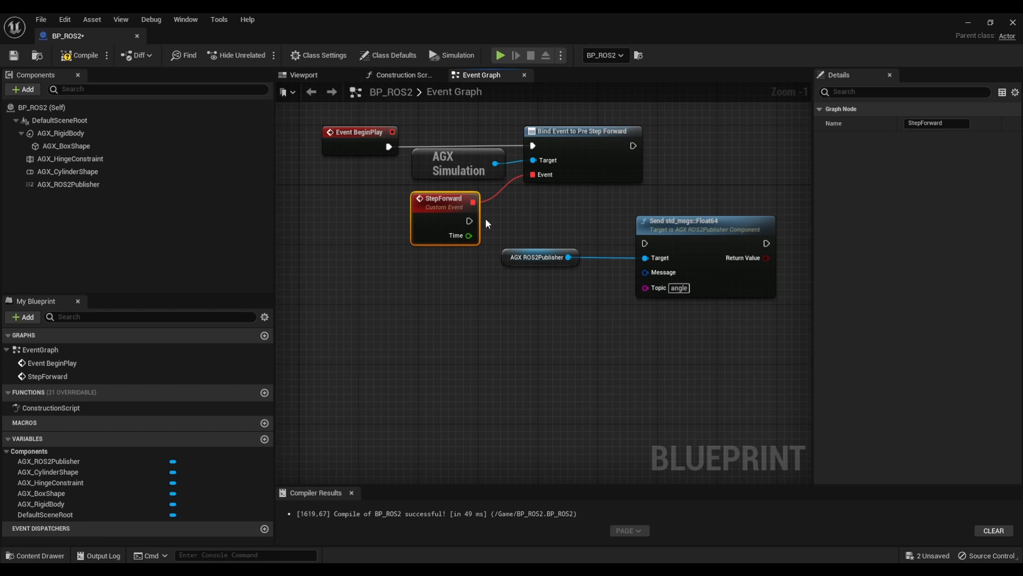
{"action": "mouse_move", "coordinate": [469, 220]}
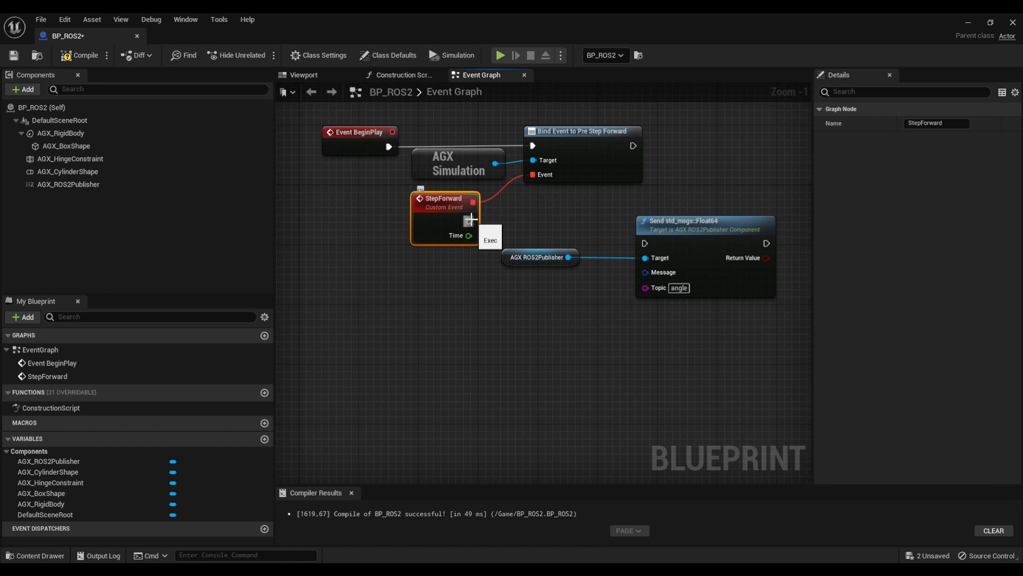
Step: Have StepForward fire the Float64 Send and place a Make AGX_StdMsgsFloat64 node below it
{"action": "left_click_drag", "start_coordinate": [470, 221], "coordinate": [644, 243]}
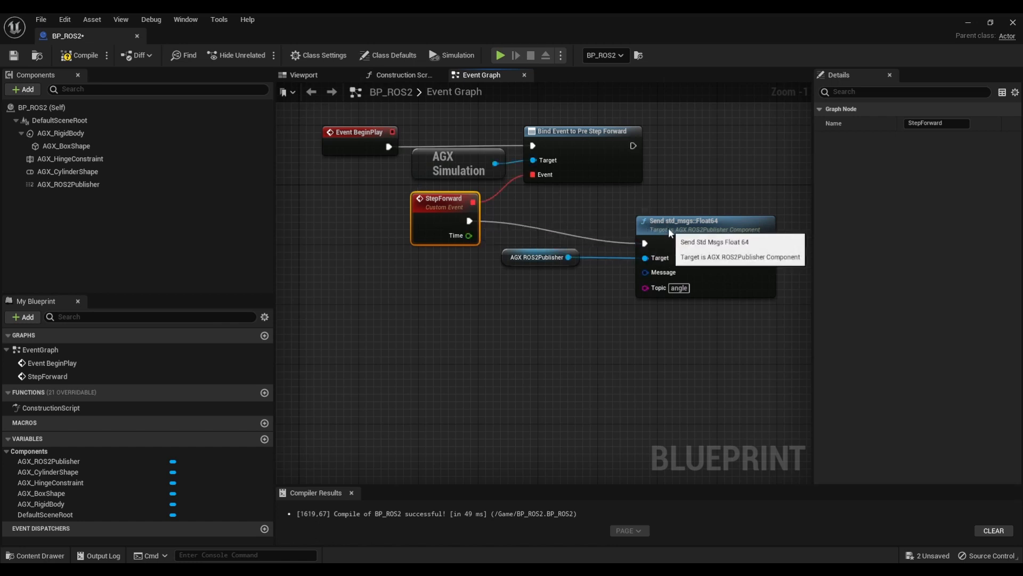
{"action": "left_click", "coordinate": [540, 238]}
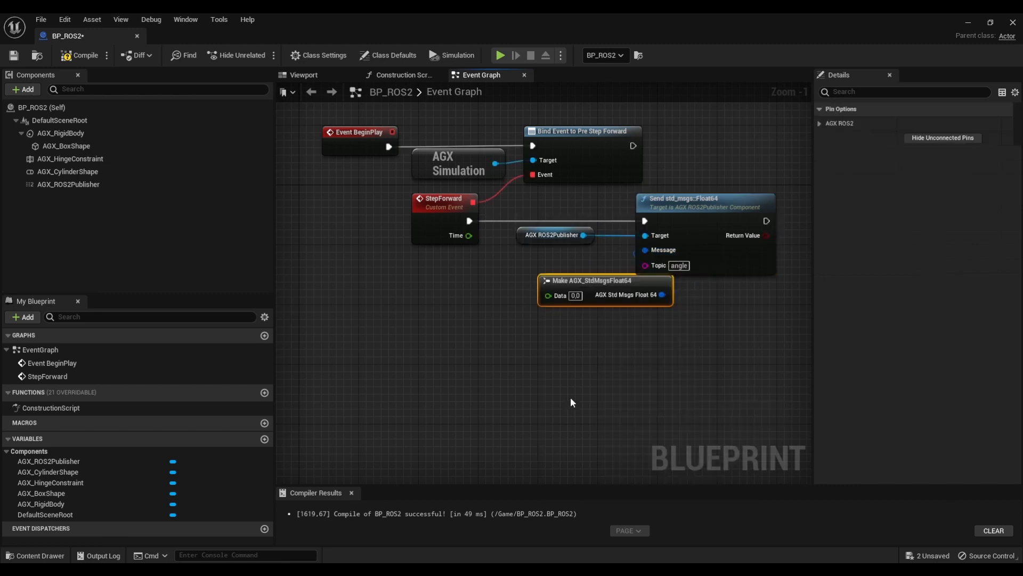
{"action": "left_click_drag", "start_coordinate": [590, 281], "coordinate": [516, 273]}
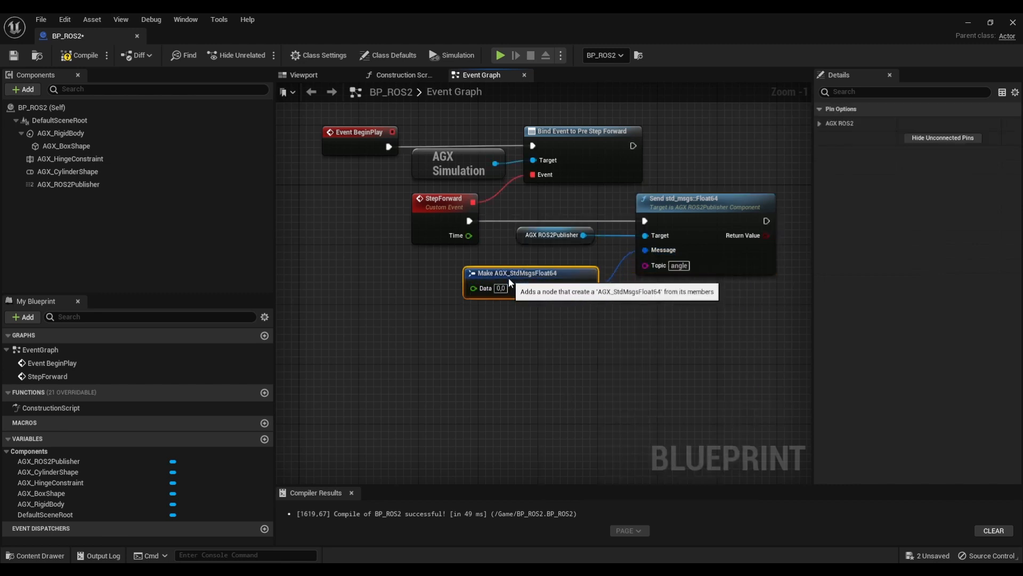
{"action": "mouse_move", "coordinate": [508, 319]}
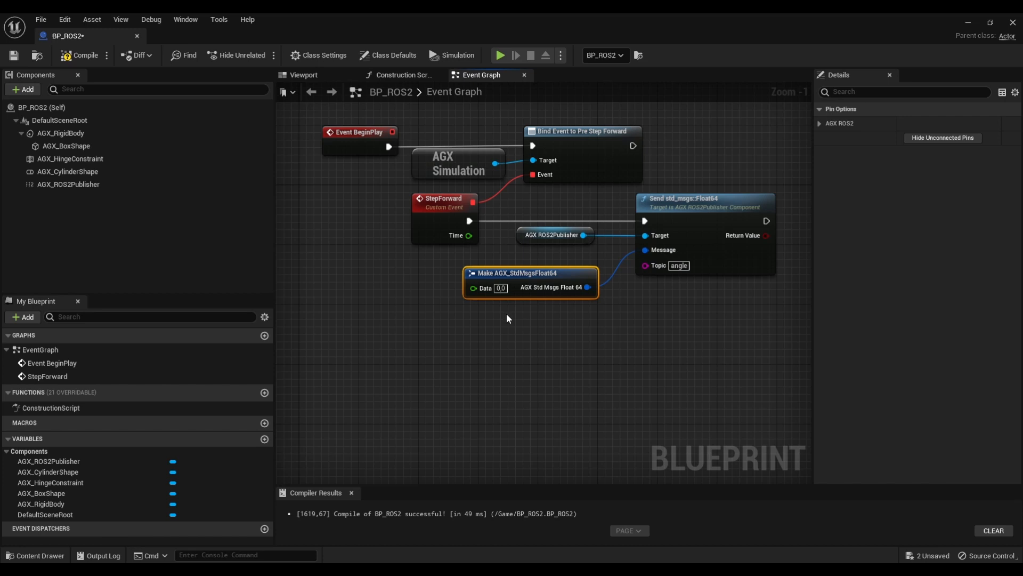
{"action": "mouse_move", "coordinate": [62, 147]}
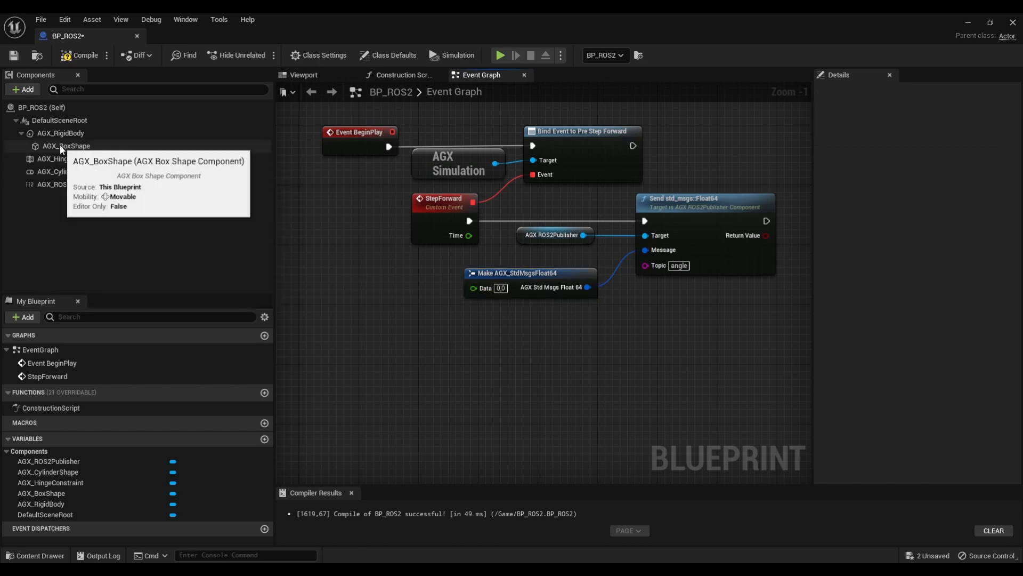
Step: Feed AGX_HingeConstraint's GetAngle into the Make node's Data pin and compile the Blueprint
{"action": "left_click", "coordinate": [58, 158]}
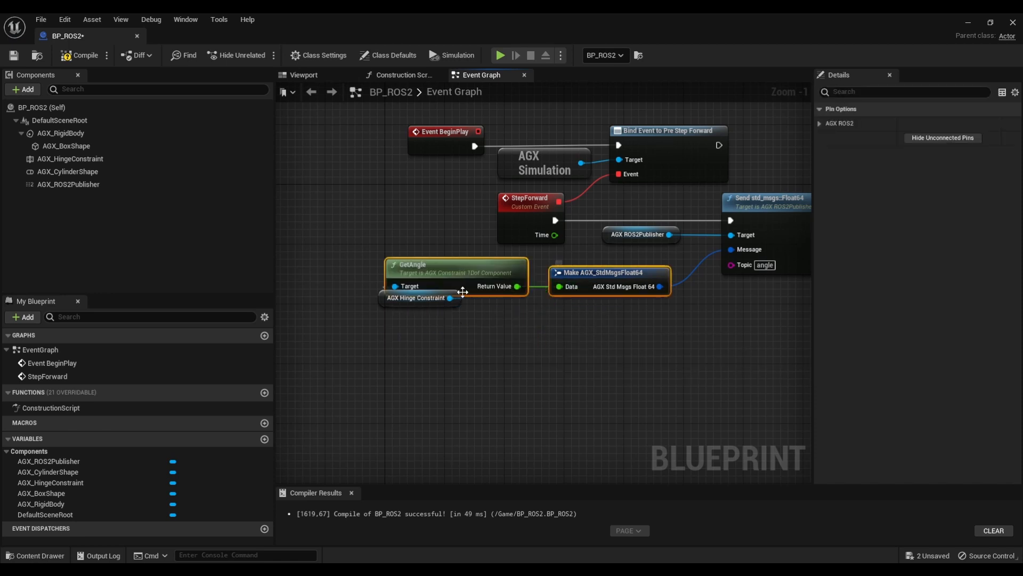
{"action": "left_click_drag", "start_coordinate": [418, 298], "coordinate": [310, 290]}
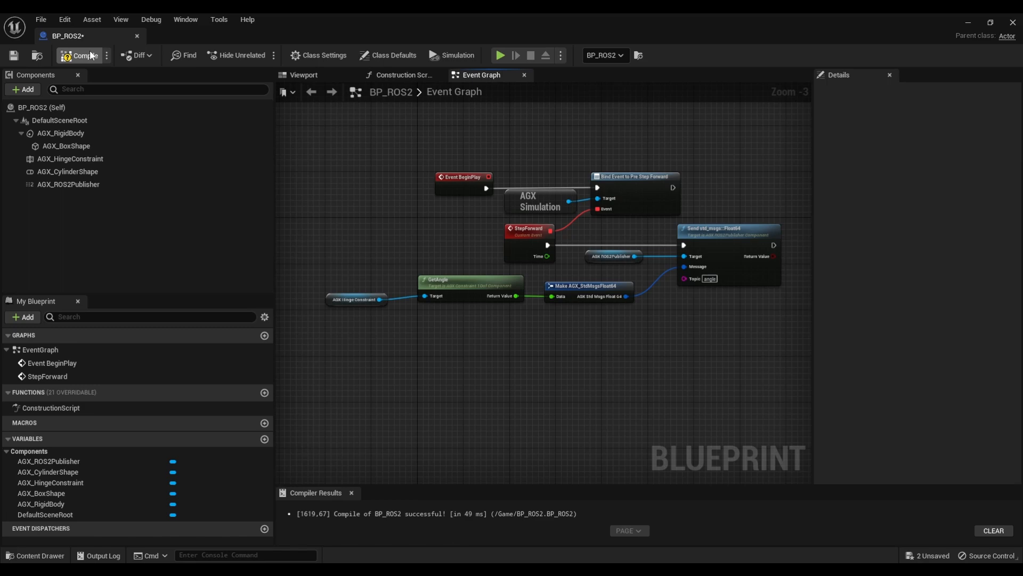
{"action": "left_click", "coordinate": [79, 56]}
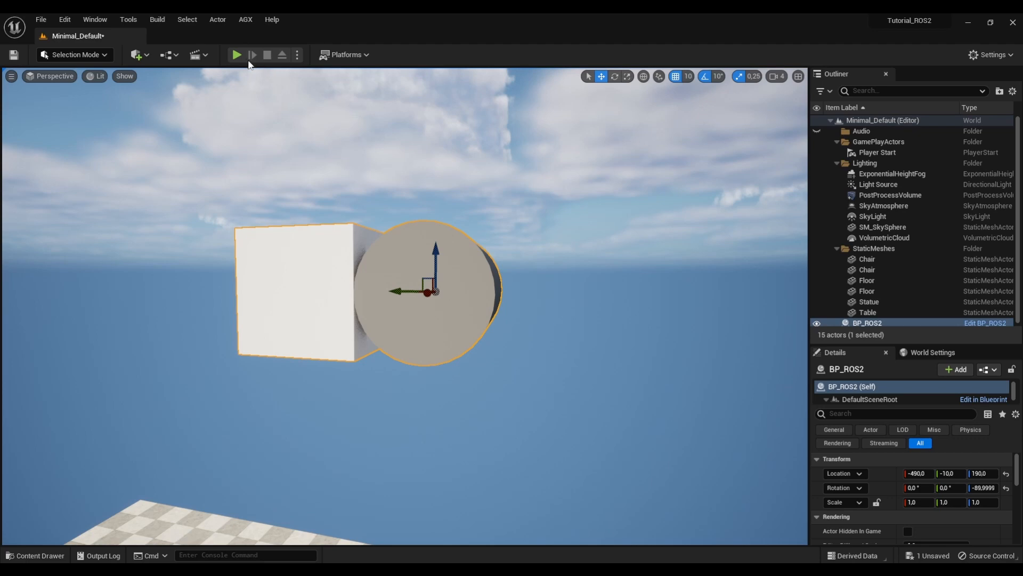
Step: Play the level to watch the pendulum publish its hinge angle
{"action": "left_click", "coordinate": [236, 56]}
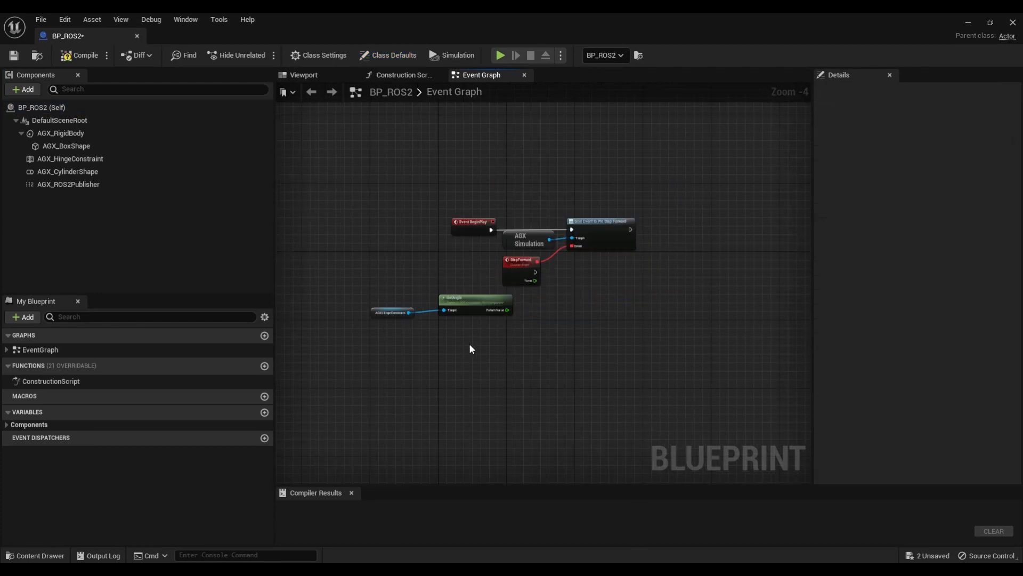
Step: Delete the publisher and its angle-sending nodes, enable the hinge's Target Speed Controller, and start adding a subscriber
{"action": "left_click", "coordinate": [66, 183]}
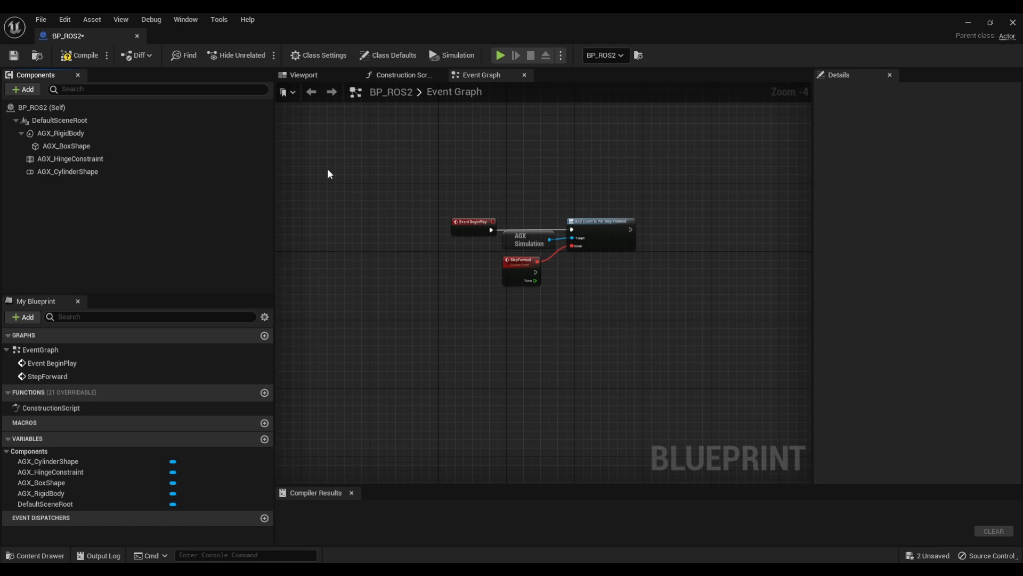
{"action": "mouse_move", "coordinate": [82, 165]}
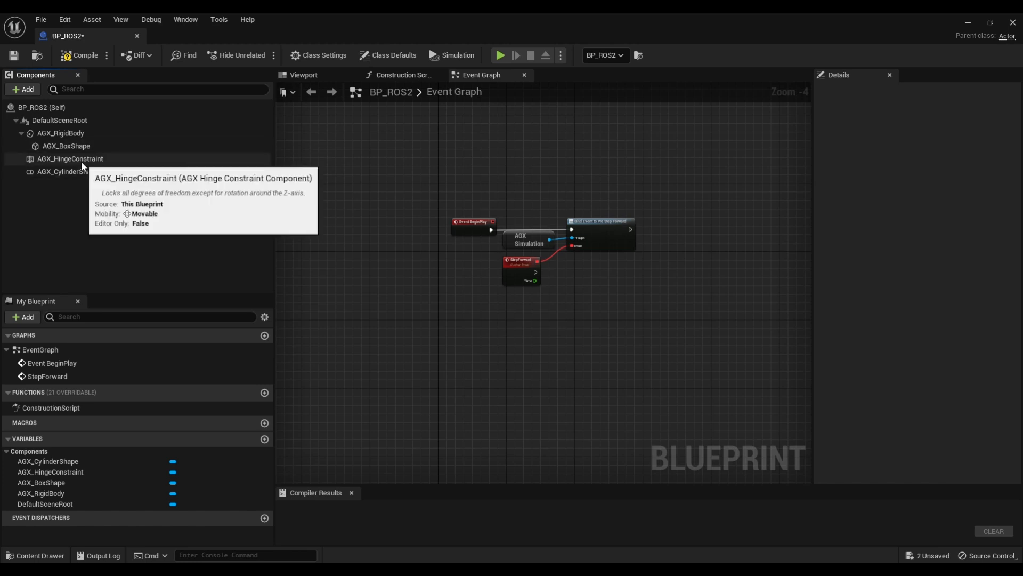
{"action": "left_click", "coordinate": [67, 159]}
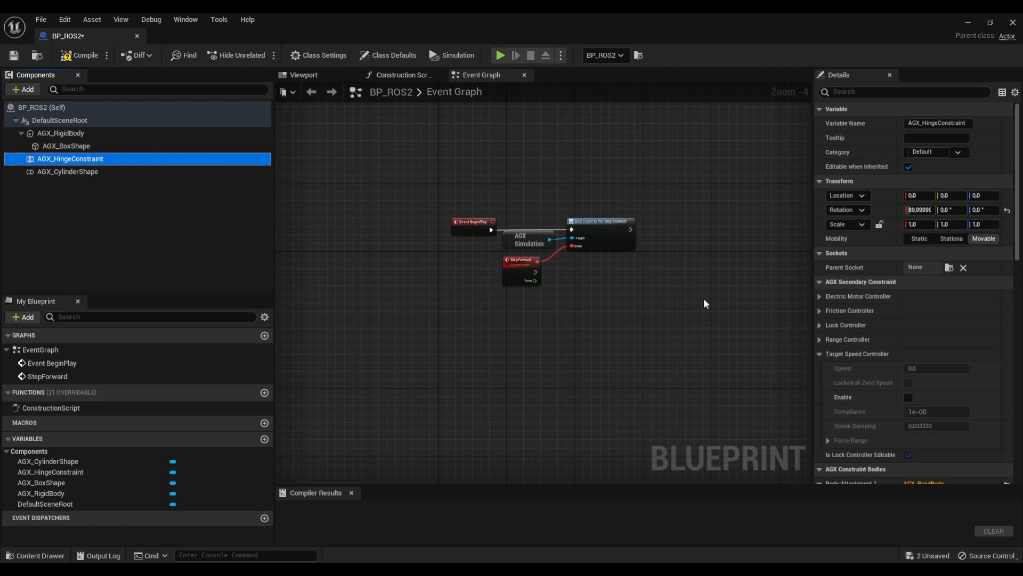
{"action": "left_click", "coordinate": [908, 396]}
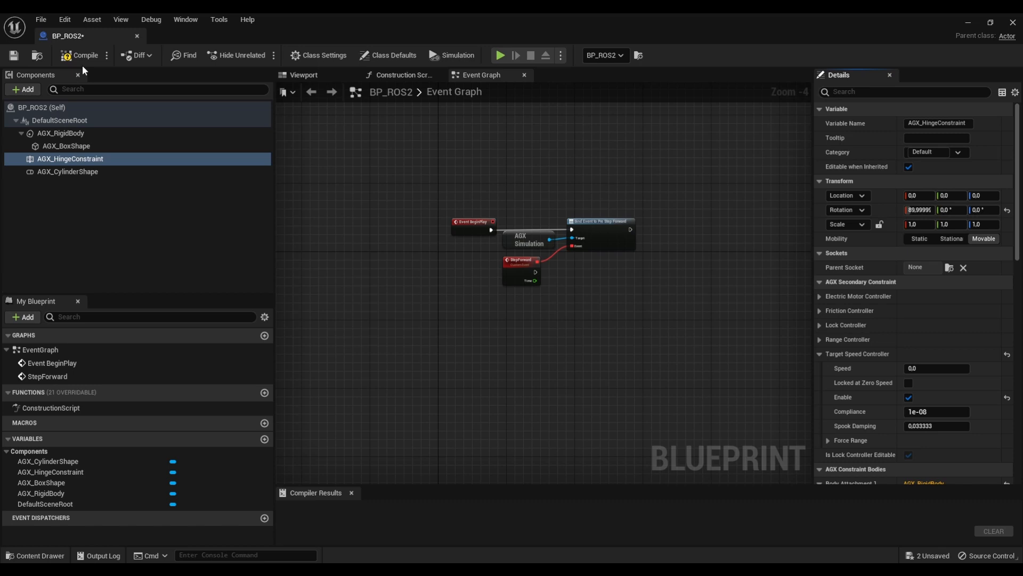
{"action": "mouse_move", "coordinate": [539, 348]}
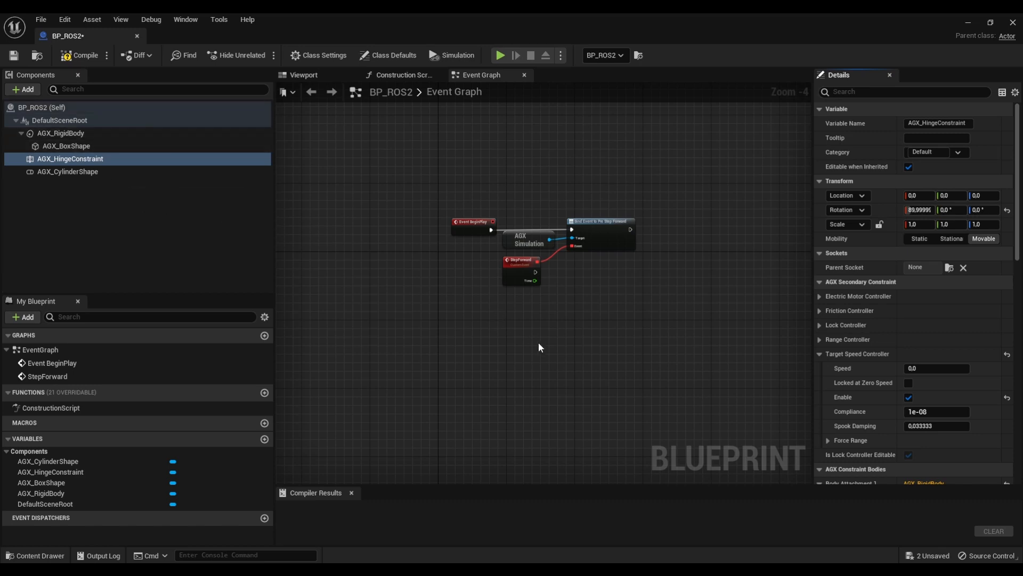
{"action": "left_click", "coordinate": [23, 90]}
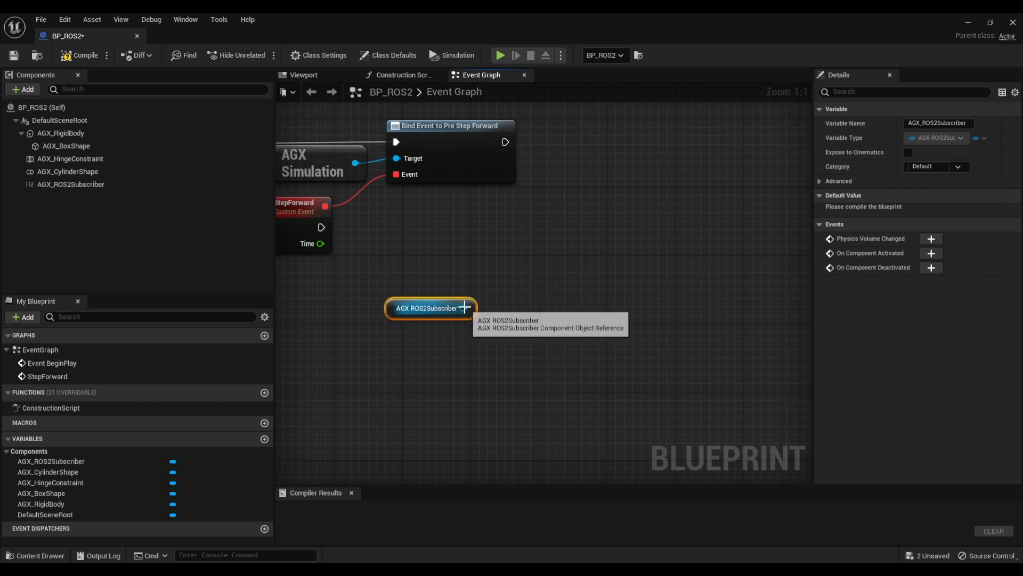
Step: Add a Receive std_msgs::Float64 node on the subscriber, fired by StepForward, with topic 'vel'
{"action": "left_click_drag", "start_coordinate": [465, 307], "coordinate": [510, 312]}
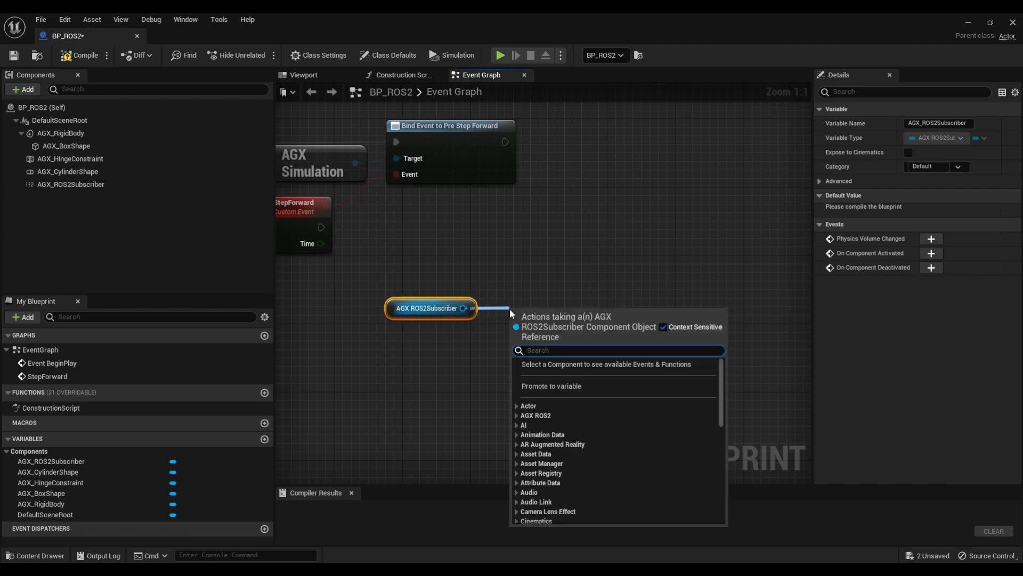
{"action": "type", "text": "receive float"}
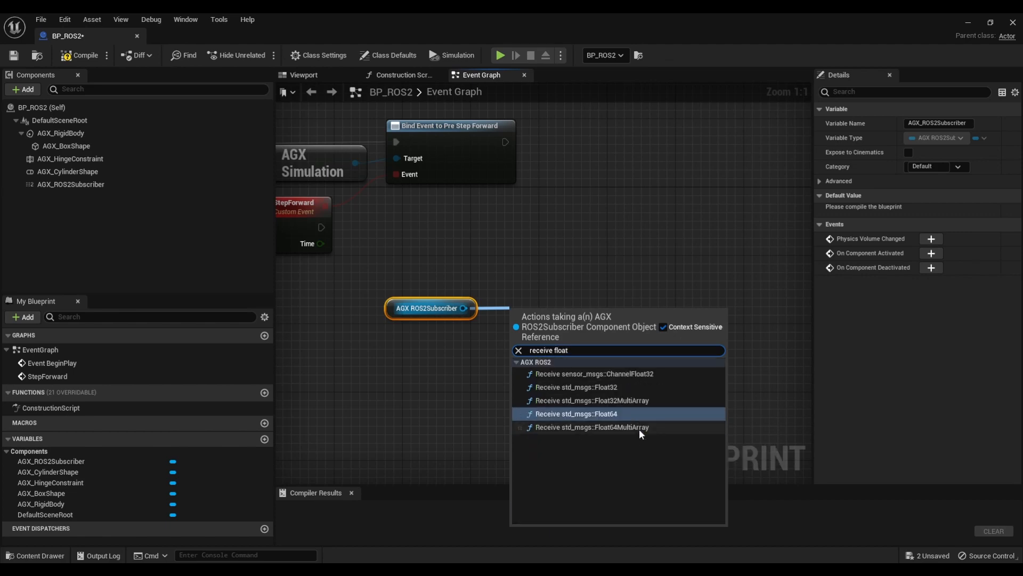
{"action": "left_click", "coordinate": [575, 413]}
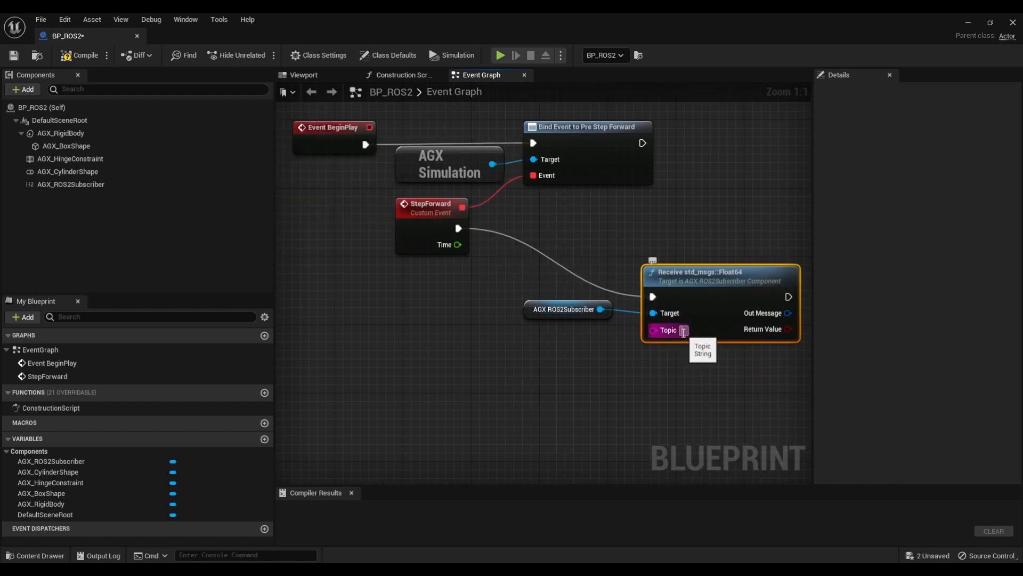
{"action": "type", "text": "vel"}
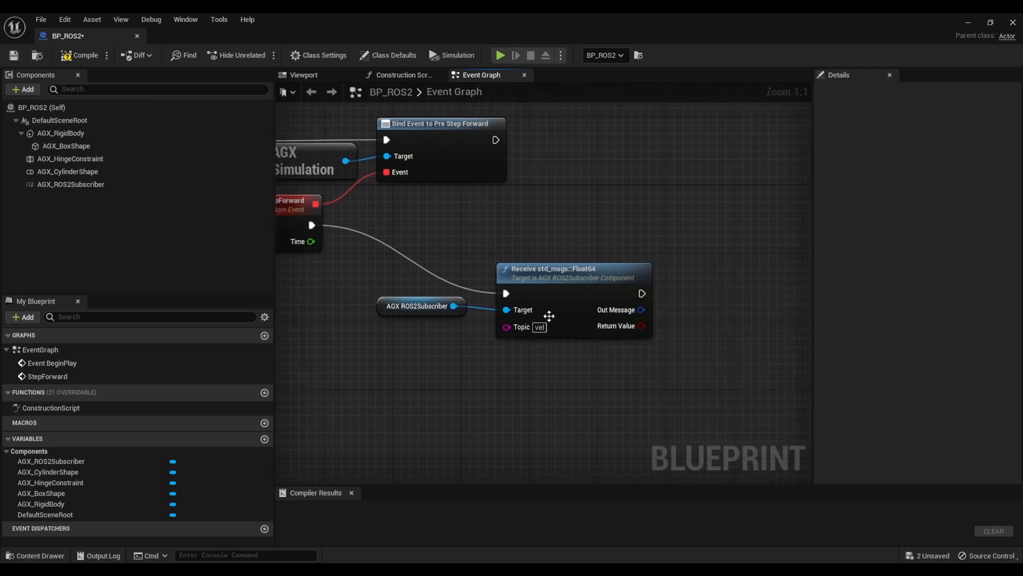
{"action": "mouse_move", "coordinate": [587, 277]}
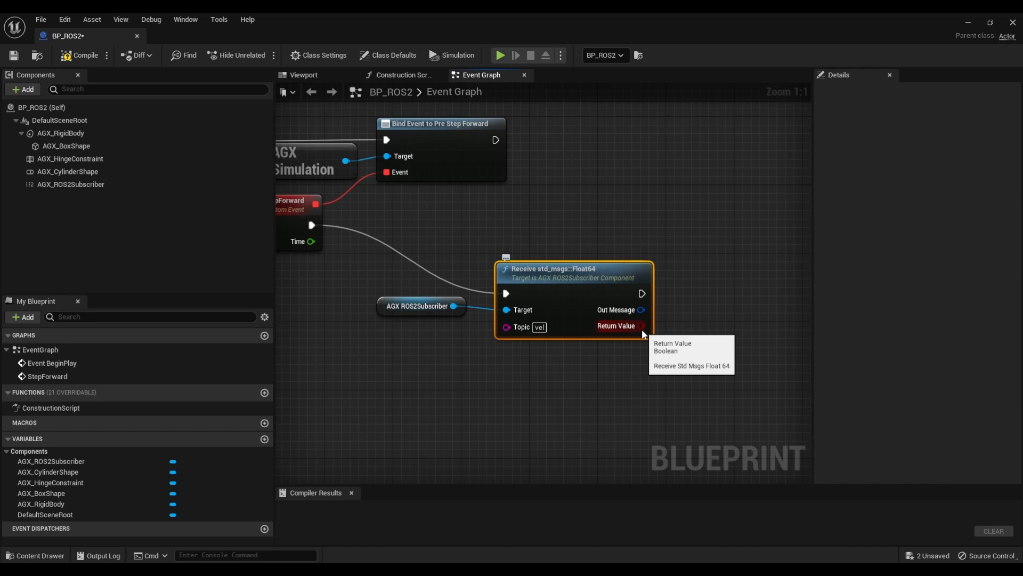
Step: Branch on the receive's Return Value and break the Out Message into its Float64 Data
{"action": "left_click_drag", "start_coordinate": [641, 326], "coordinate": [628, 318]}
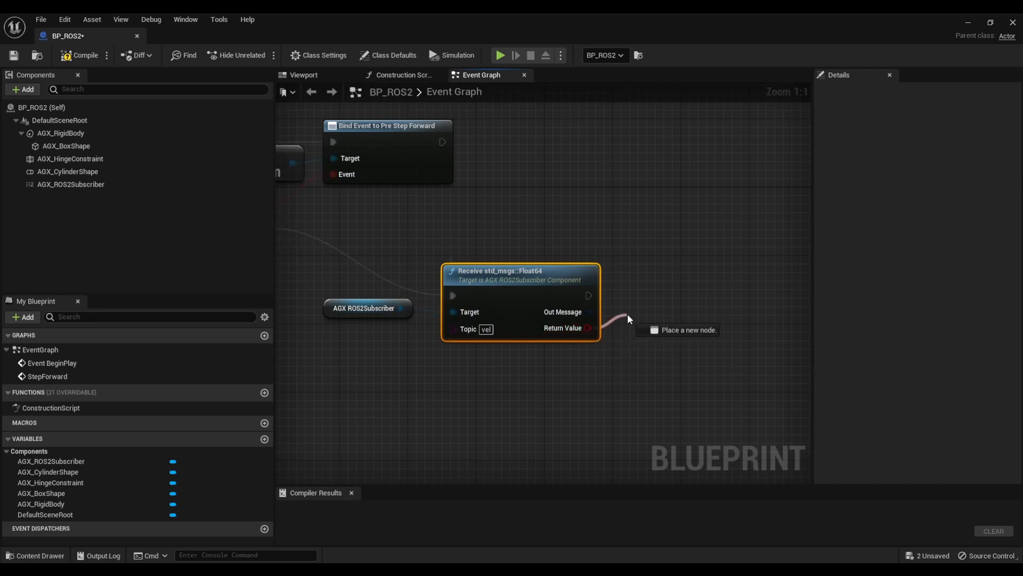
{"action": "type", "text": "bra"}
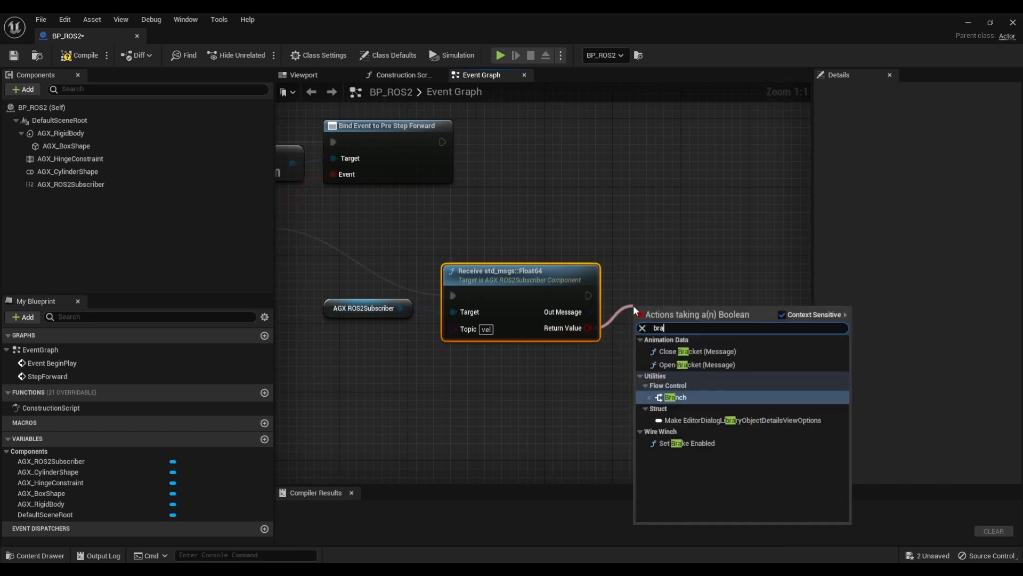
{"action": "left_click", "coordinate": [674, 396]}
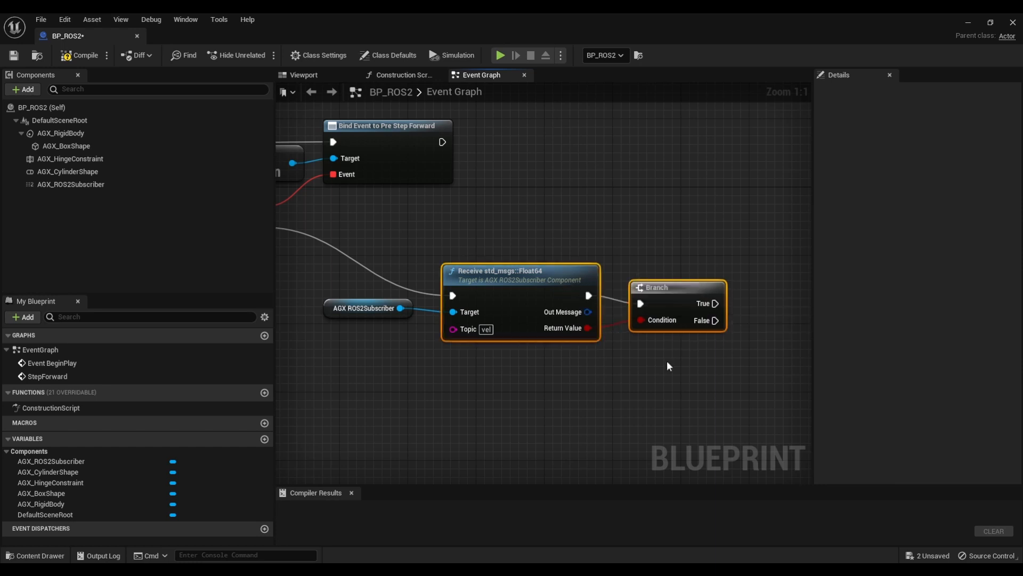
{"action": "left_click_drag", "start_coordinate": [588, 311], "coordinate": [577, 377]}
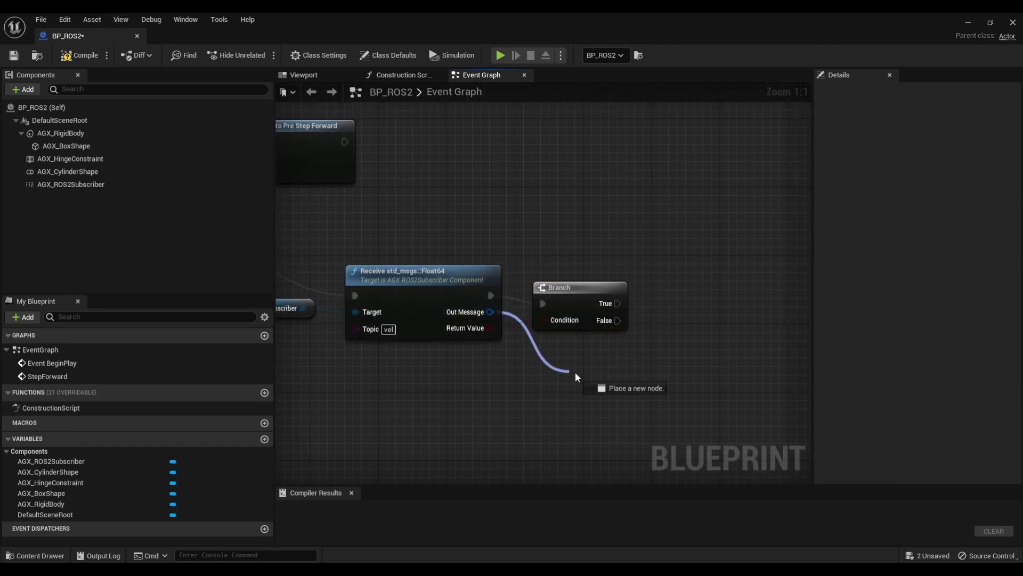
{"action": "left_click", "coordinate": [574, 377]}
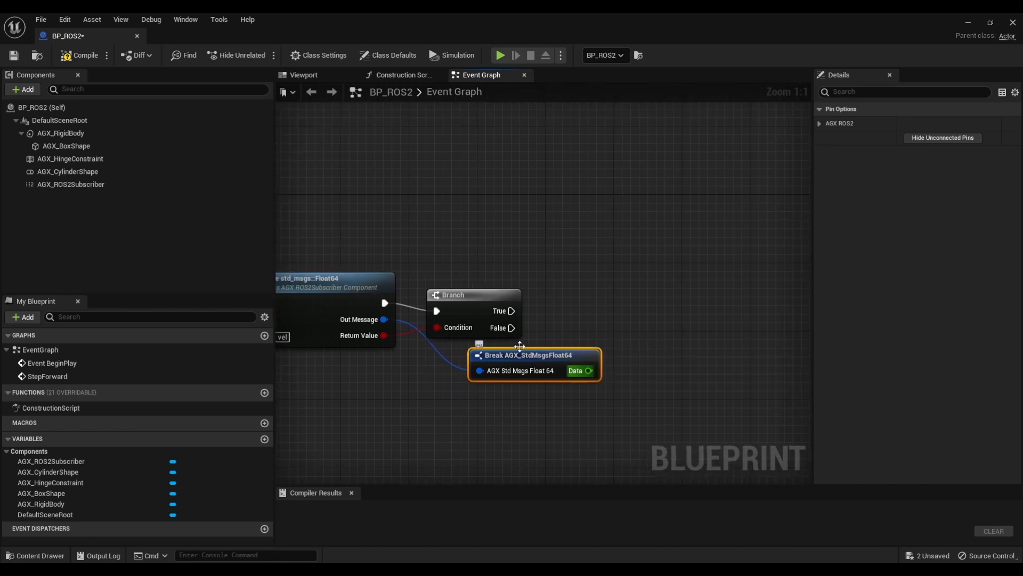
Step: Set the AGX_HingeConstraint's target speed controller Speed from the received Data on True
{"action": "left_click", "coordinate": [69, 157]}
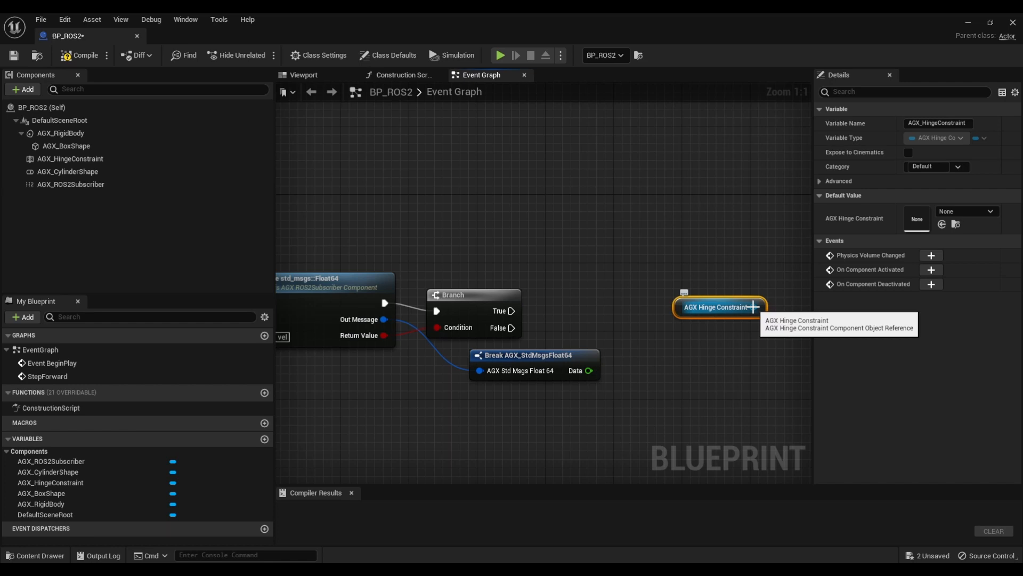
{"action": "left_click_drag", "start_coordinate": [759, 307], "coordinate": [780, 294]}
{"action": "type", "text": "se"}
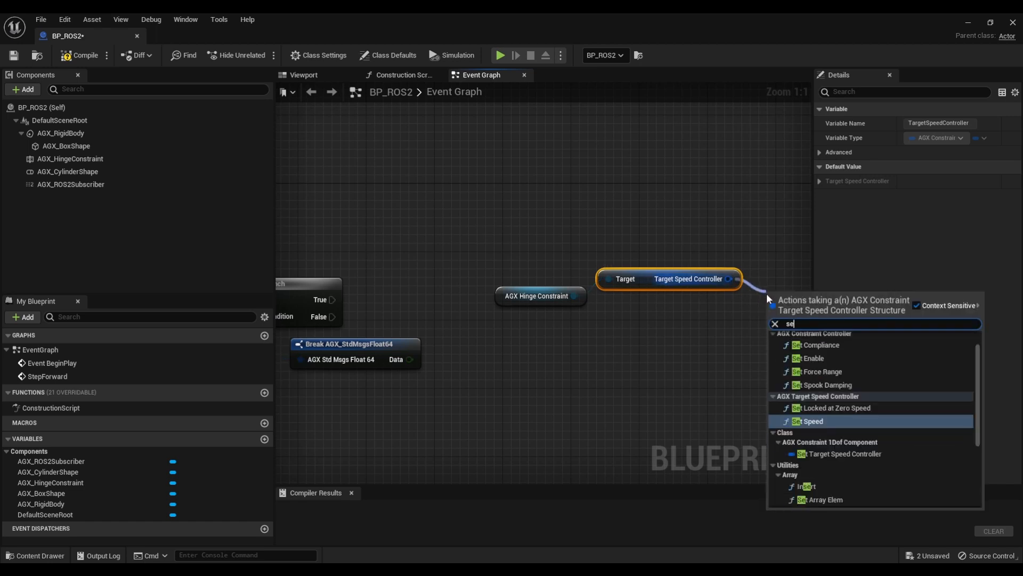
{"action": "left_click", "coordinate": [807, 421]}
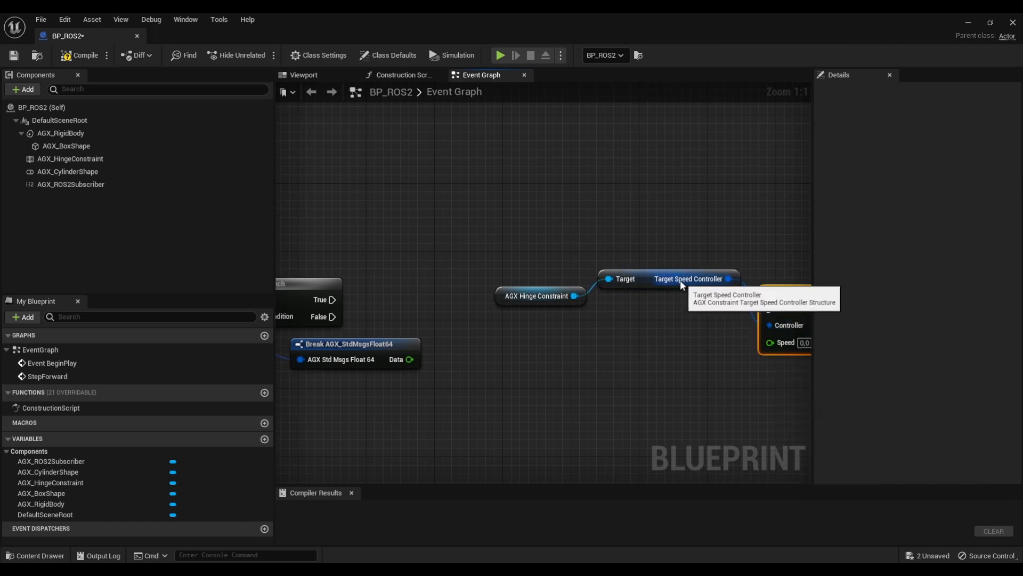
{"action": "left_click", "coordinate": [537, 296]}
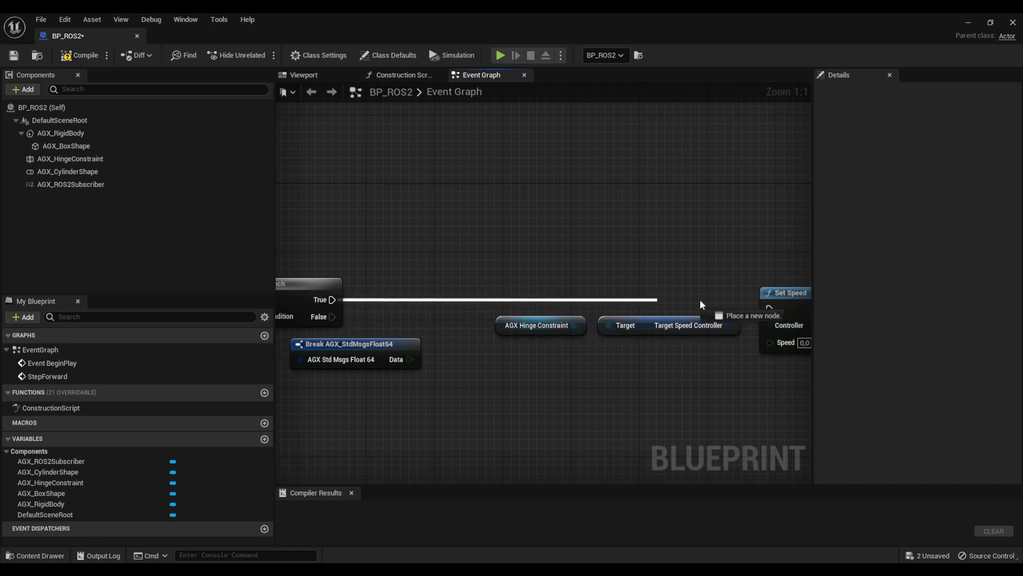
{"action": "scroll", "scroll_direction": "down", "scroll_amount": 3}
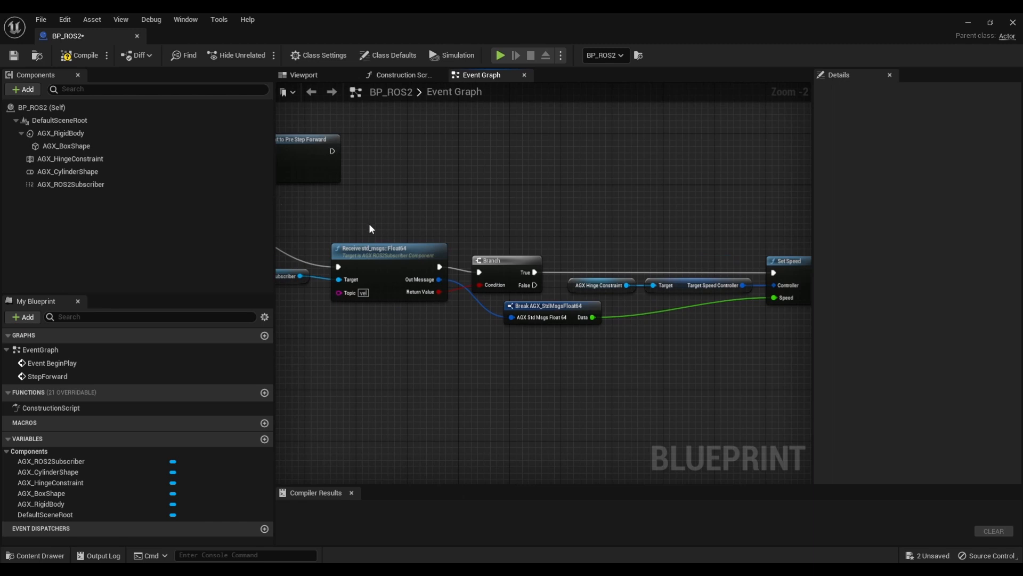
{"action": "mouse_move", "coordinate": [508, 269]}
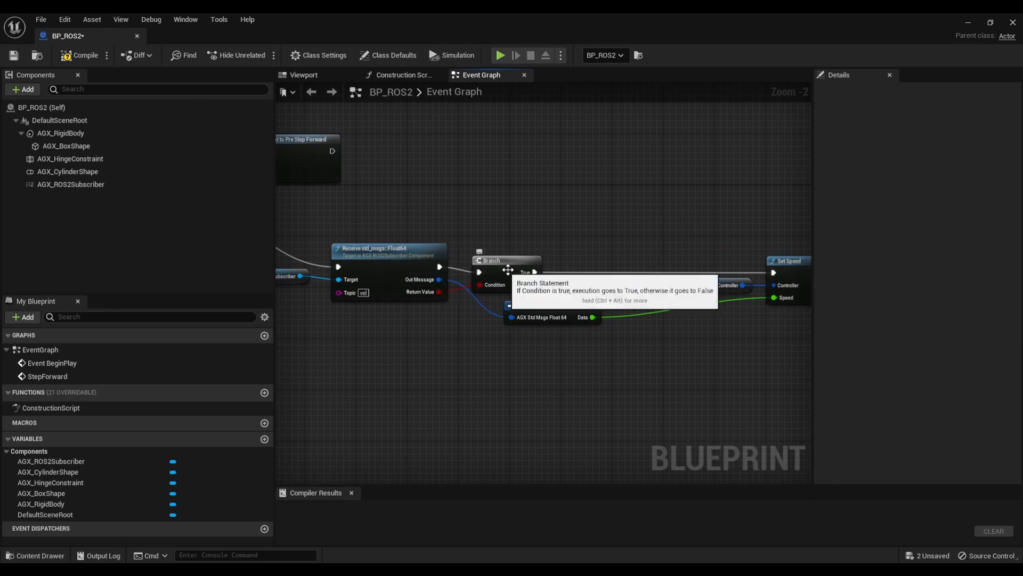
{"action": "mouse_move", "coordinate": [591, 318]}
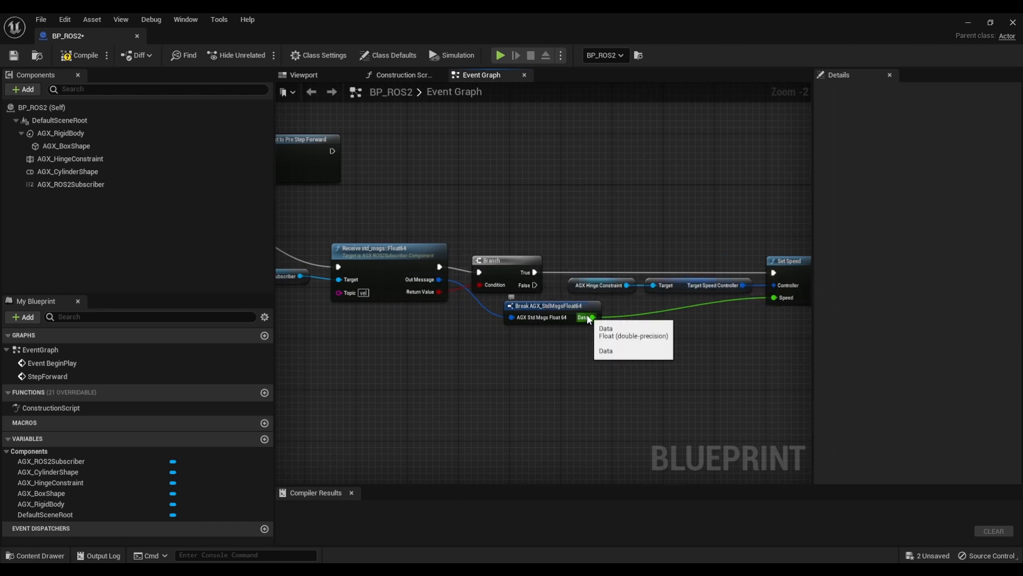
{"action": "mouse_move", "coordinate": [784, 274]}
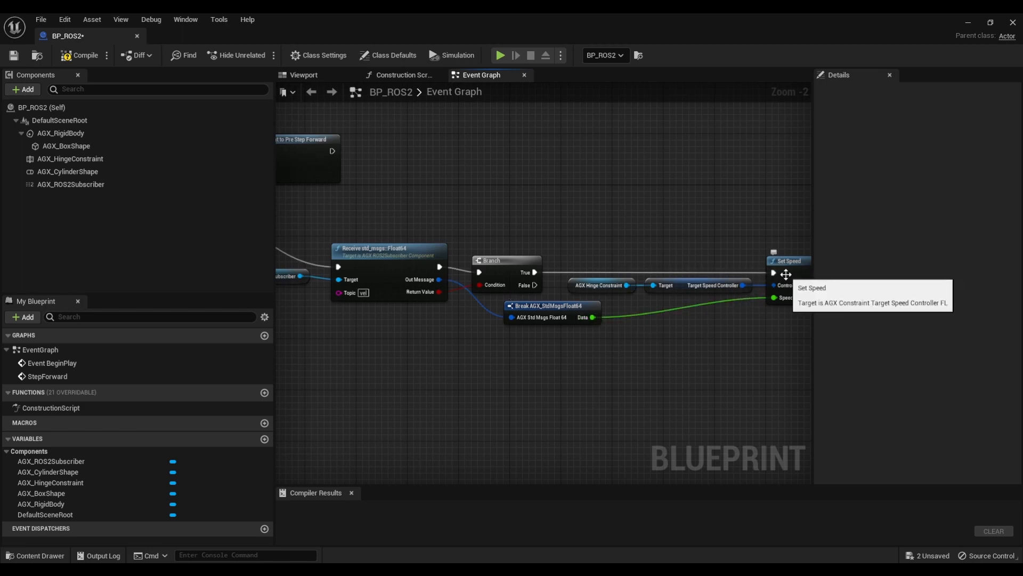
{"action": "mouse_move", "coordinate": [89, 66]}
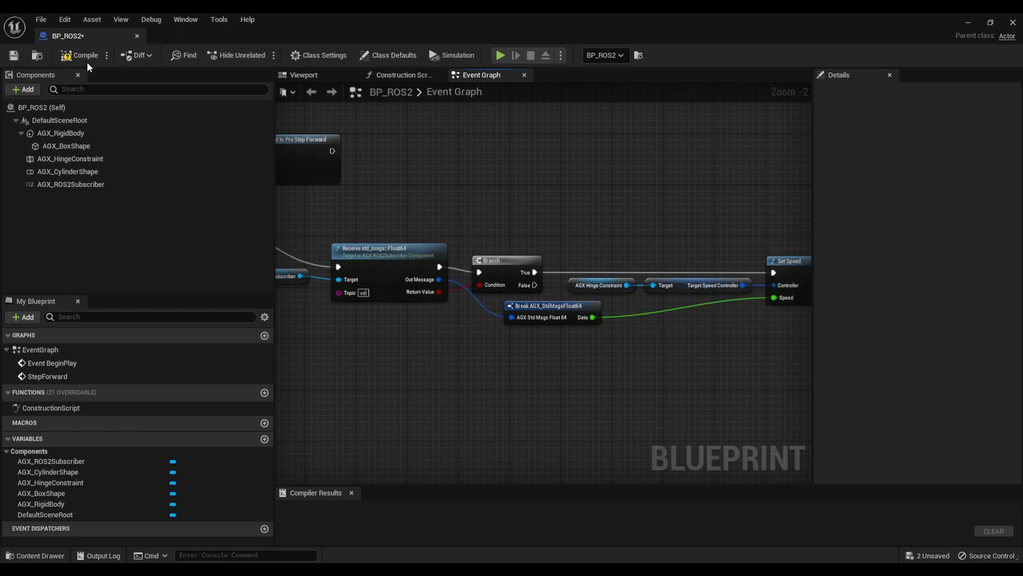
Step: Compile BP_ROS2 and reopen its Event Graph from the level's Outliner
{"action": "left_click", "coordinate": [80, 56]}
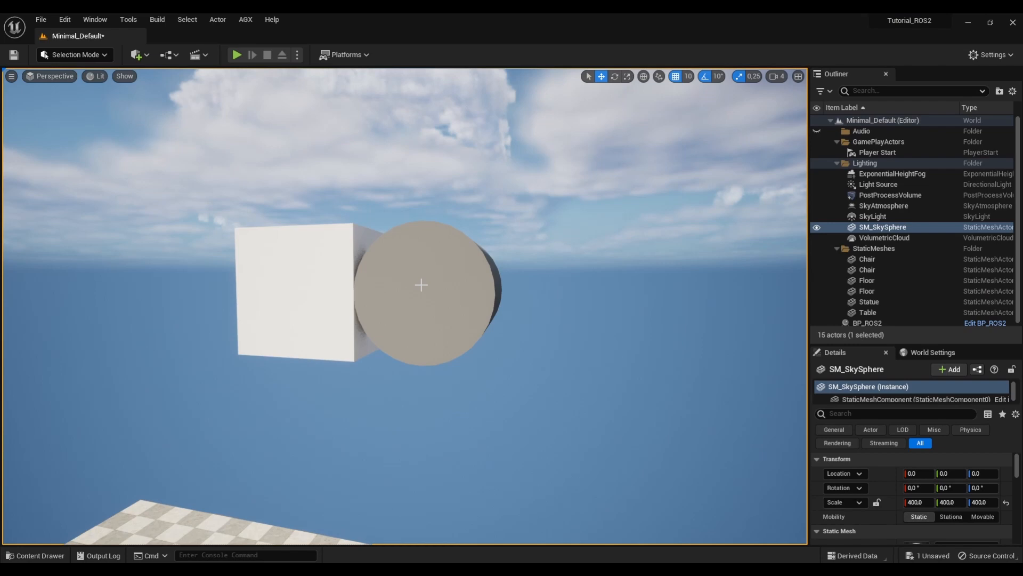
{"action": "left_click", "coordinate": [35, 555]}
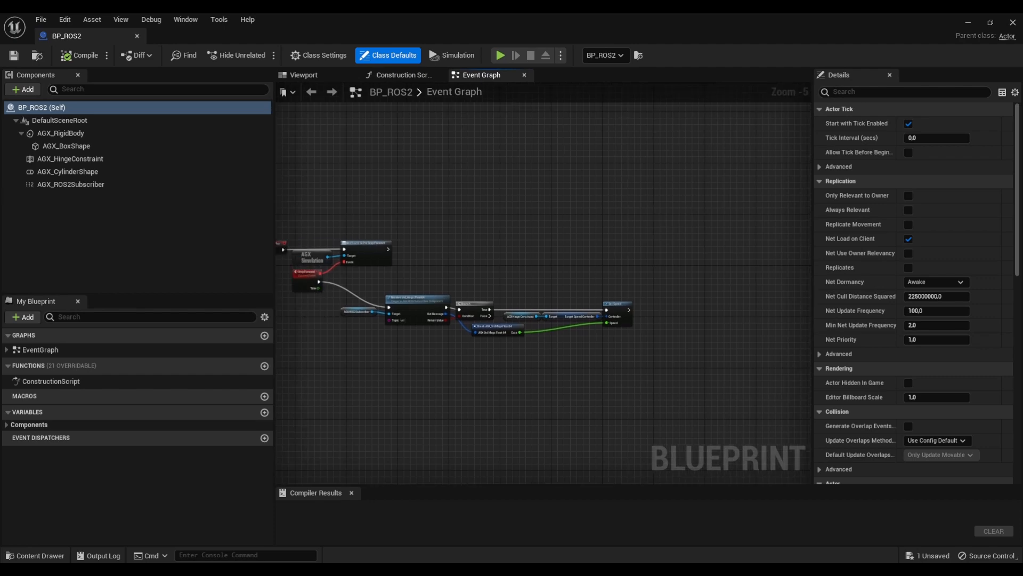
Step: Show the AGX_ROS2Subscriber component's Details with default QoS, history depth 10, domain ID 0
{"action": "left_click", "coordinate": [70, 184]}
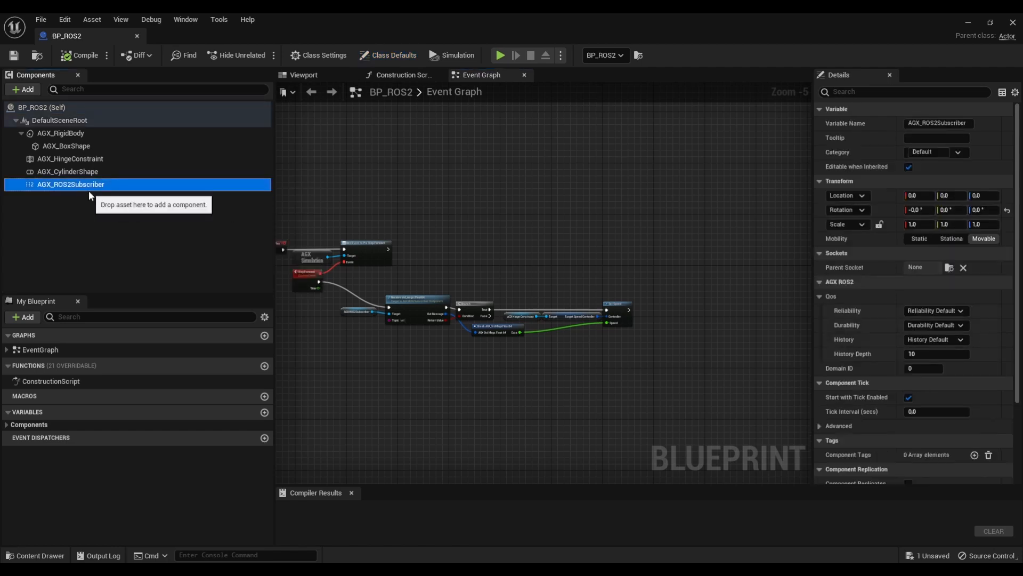
{"action": "mouse_move", "coordinate": [91, 199]}
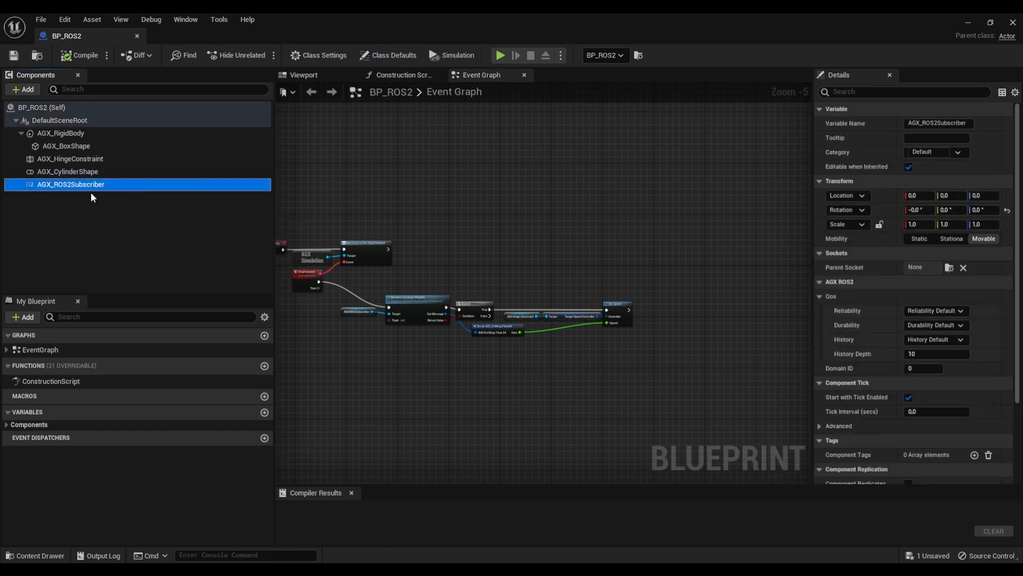
{"action": "mouse_move", "coordinate": [831, 297]}
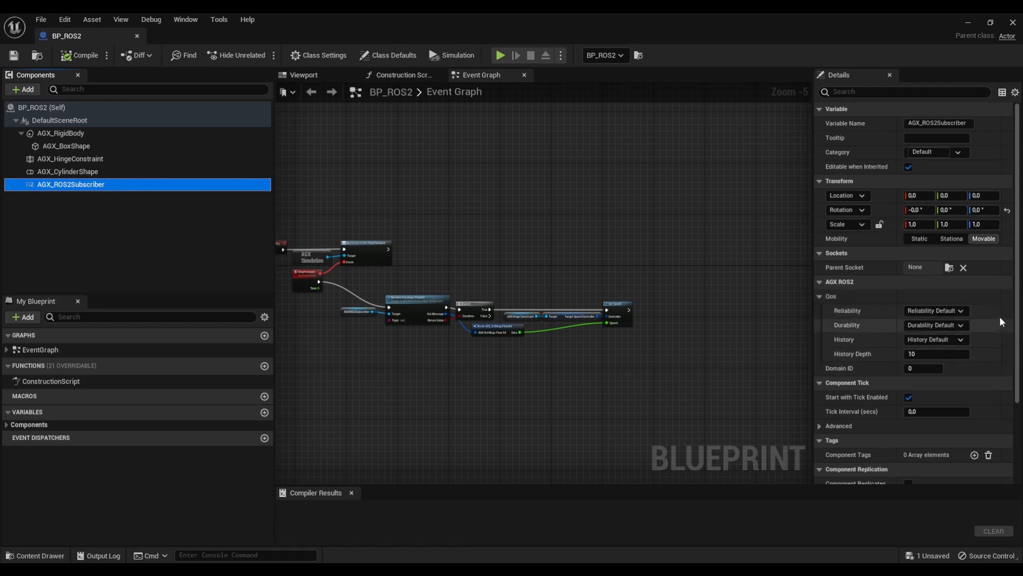
{"action": "mouse_move", "coordinate": [994, 358]}
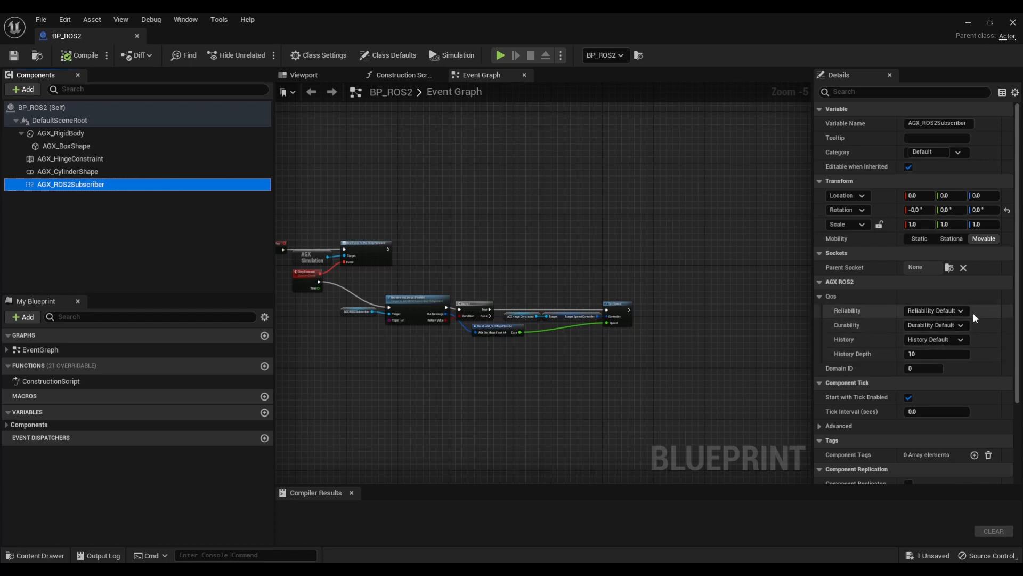
{"action": "mouse_move", "coordinate": [957, 325]}
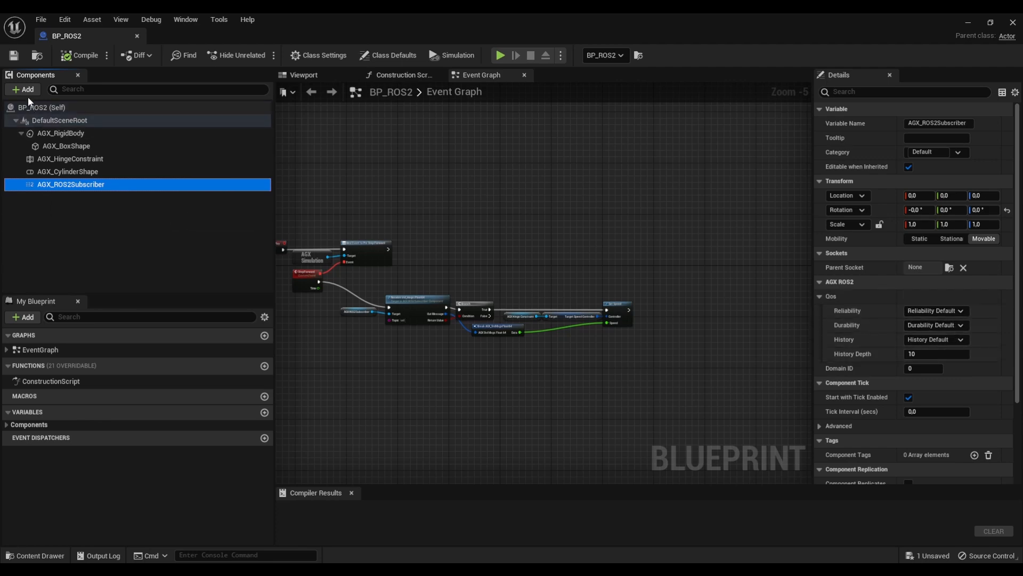
Step: Add an AGX ROS2 Publisher component and show its default QoS settings
{"action": "type", "text": "pub"}
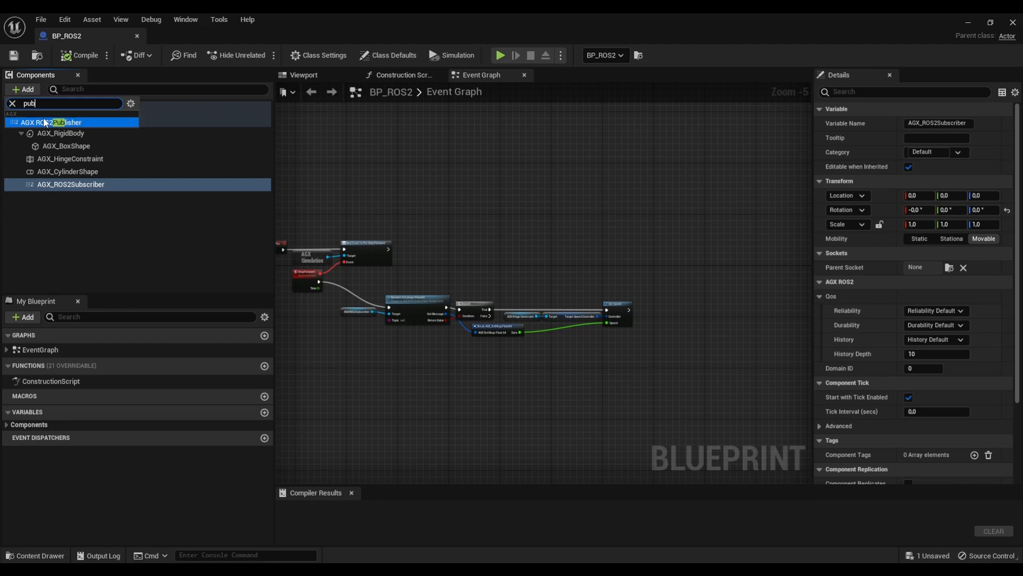
{"action": "left_click", "coordinate": [59, 121]}
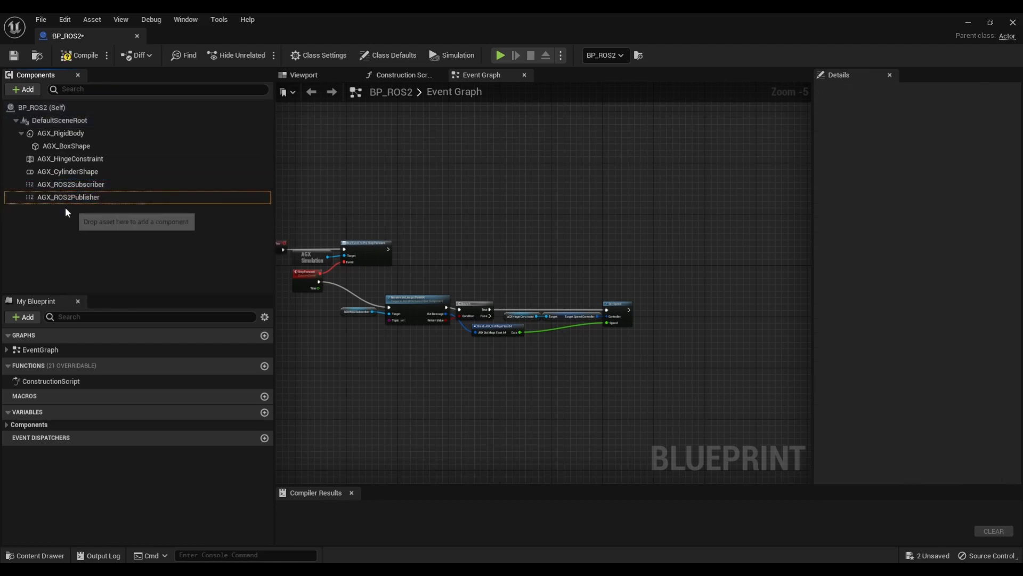
{"action": "left_click", "coordinate": [69, 196]}
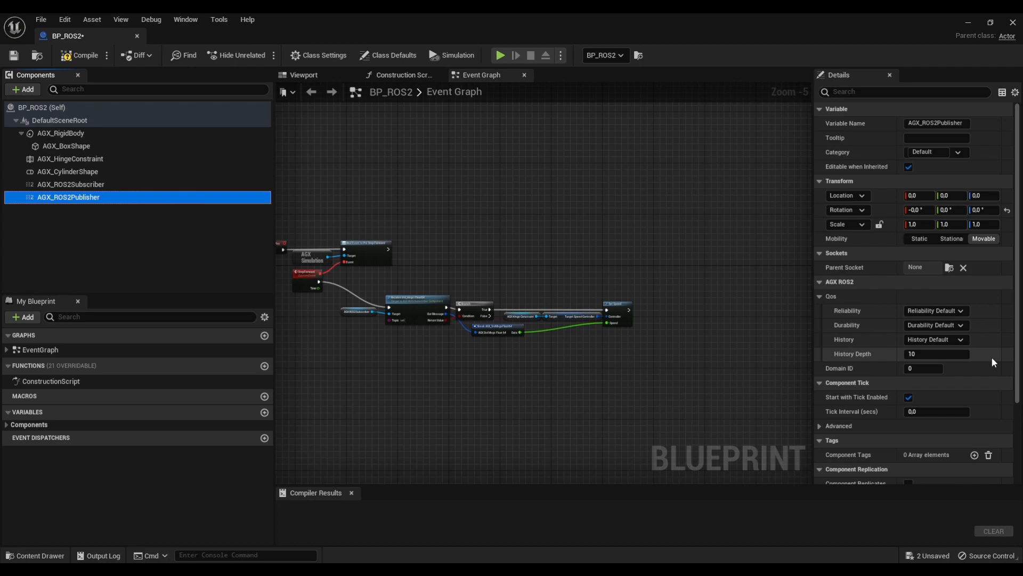
{"action": "mouse_move", "coordinate": [759, 356]}
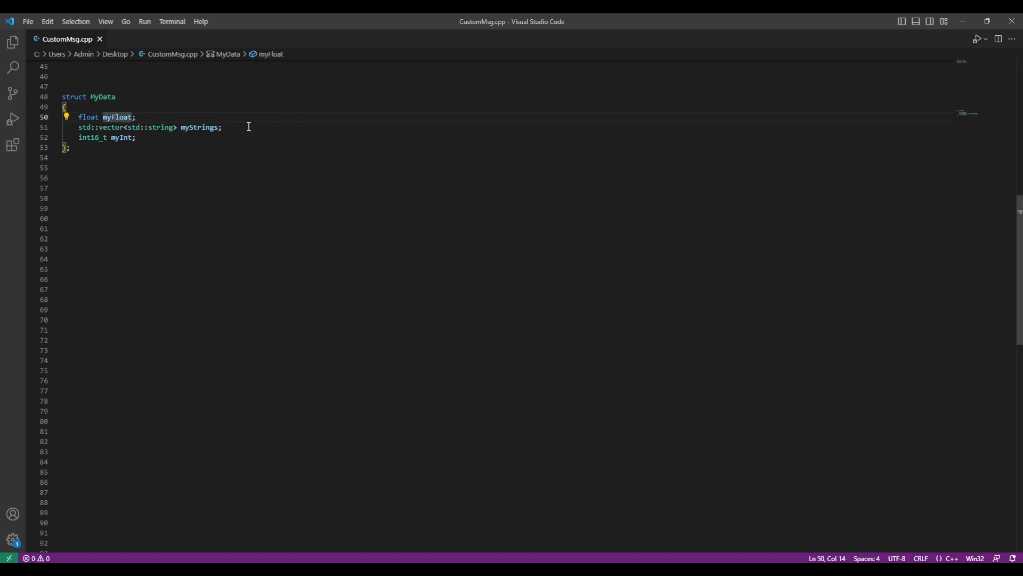
Step: View the MyData struct in CustomMsg.cpp with myFloat, myStrings and myInt fields
{"action": "left_click", "coordinate": [136, 136]}
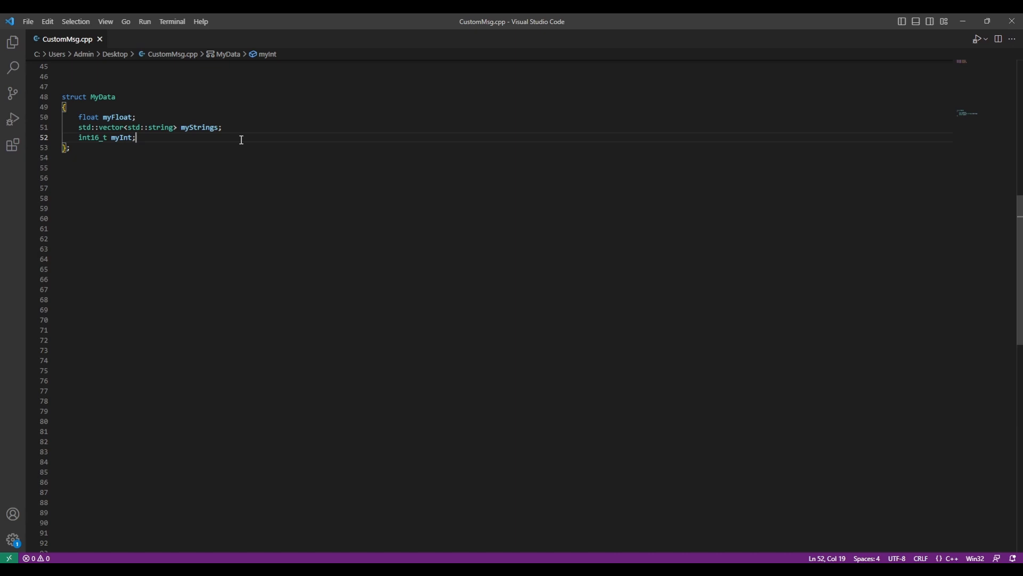
{"action": "mouse_move", "coordinate": [249, 119]}
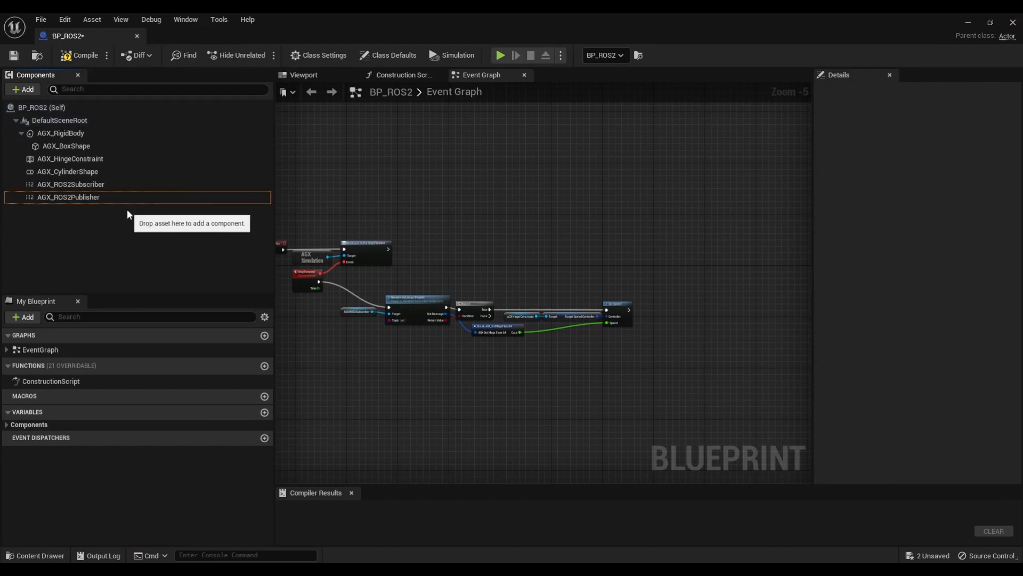
Step: Search the Add component list for 'any' to list AGX ROS2 Any Message Builder and Parser
{"action": "left_click", "coordinate": [23, 90]}
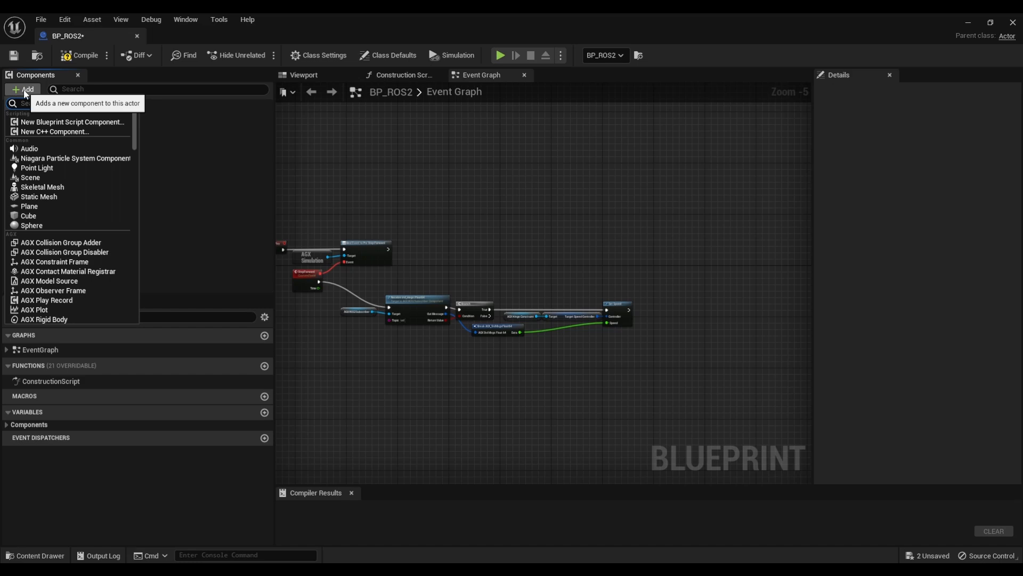
{"action": "type", "text": "any"}
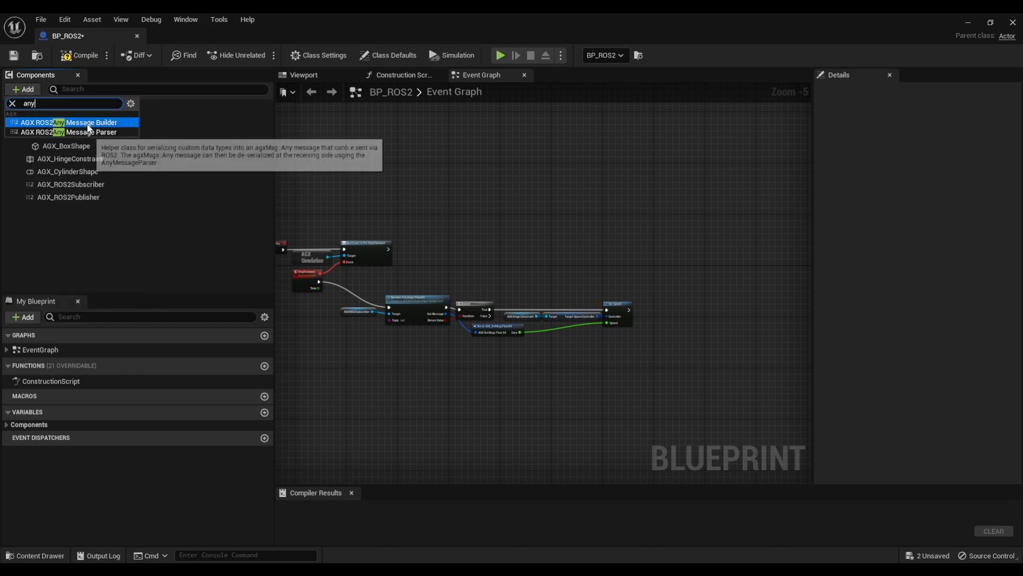
{"action": "mouse_move", "coordinate": [90, 132]}
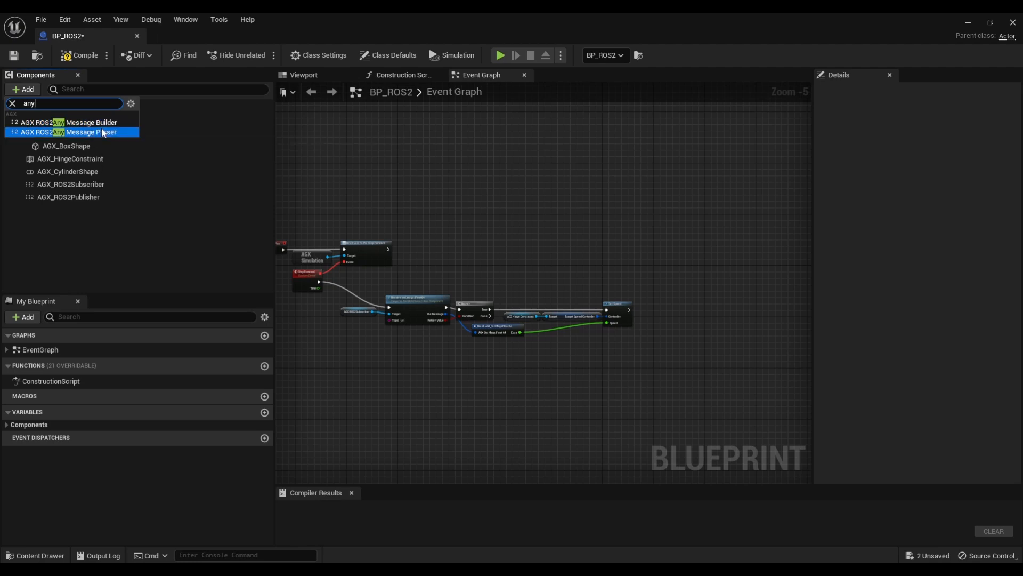
{"action": "mouse_move", "coordinate": [105, 132]}
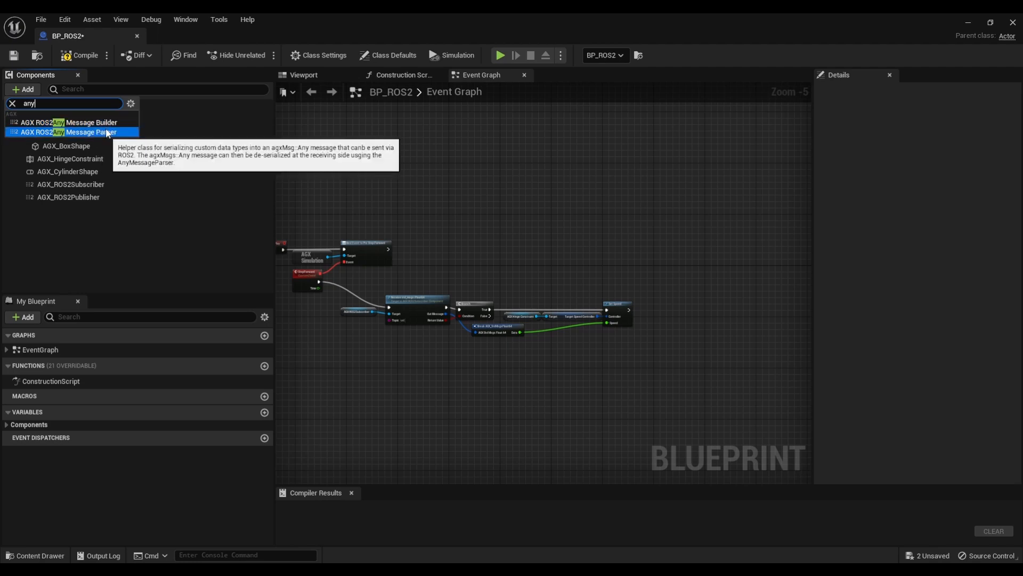